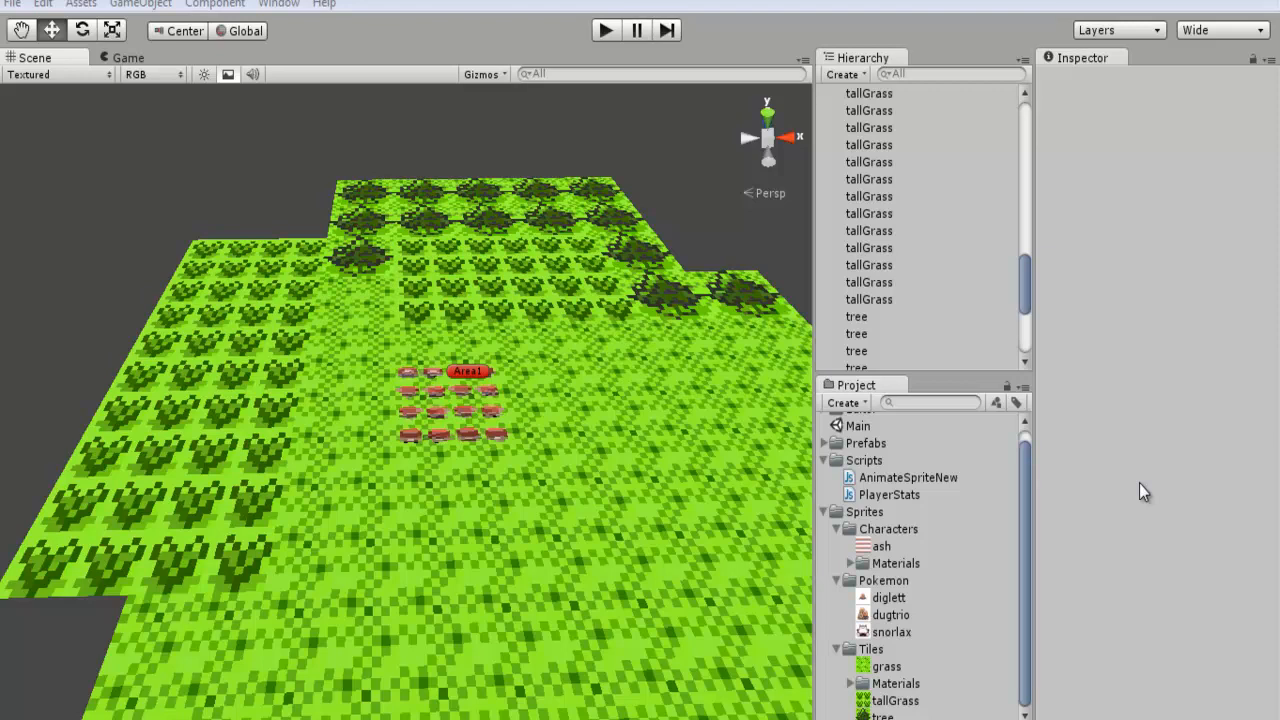
mouse_move(610, 278)
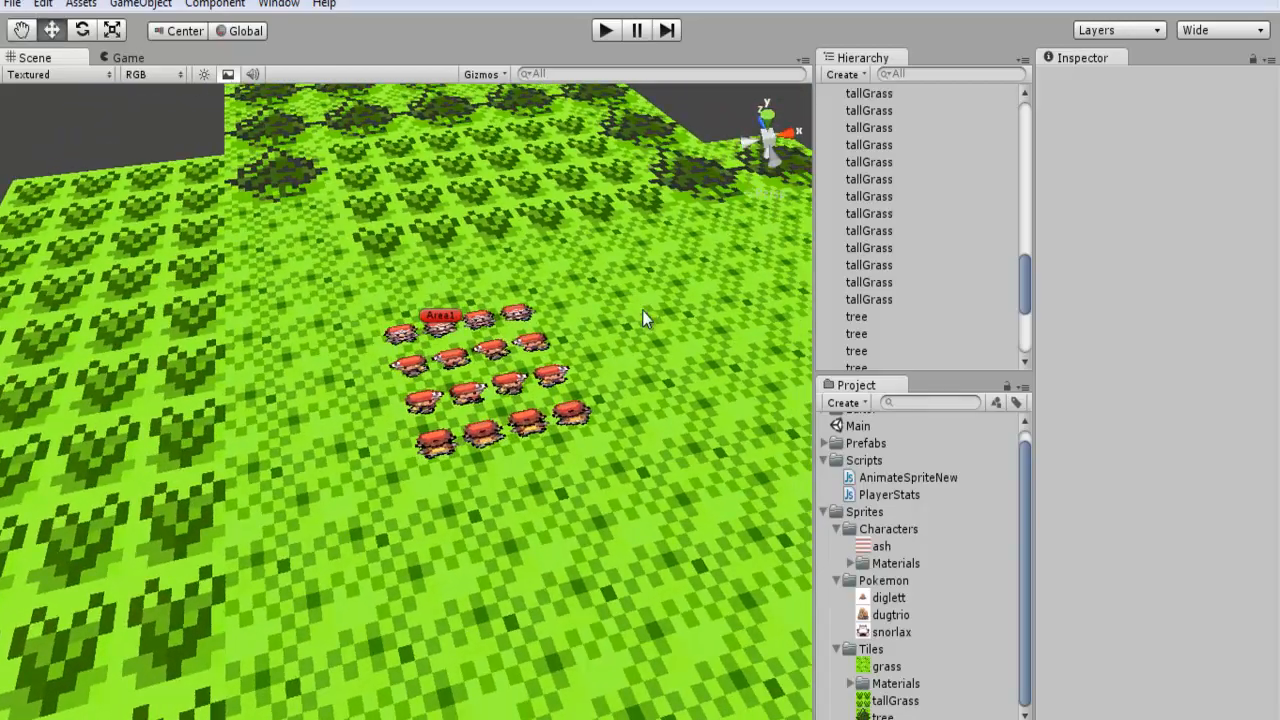
mouse_move(548, 297)
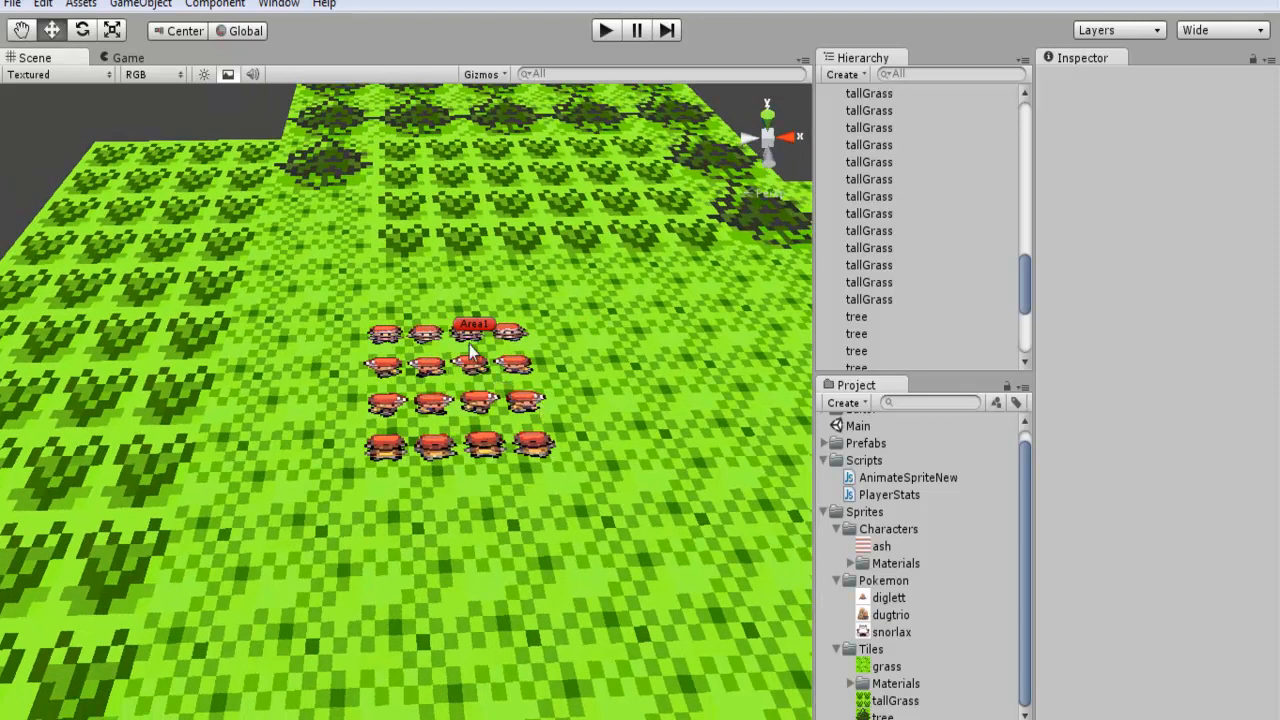
mouse_move(455, 445)
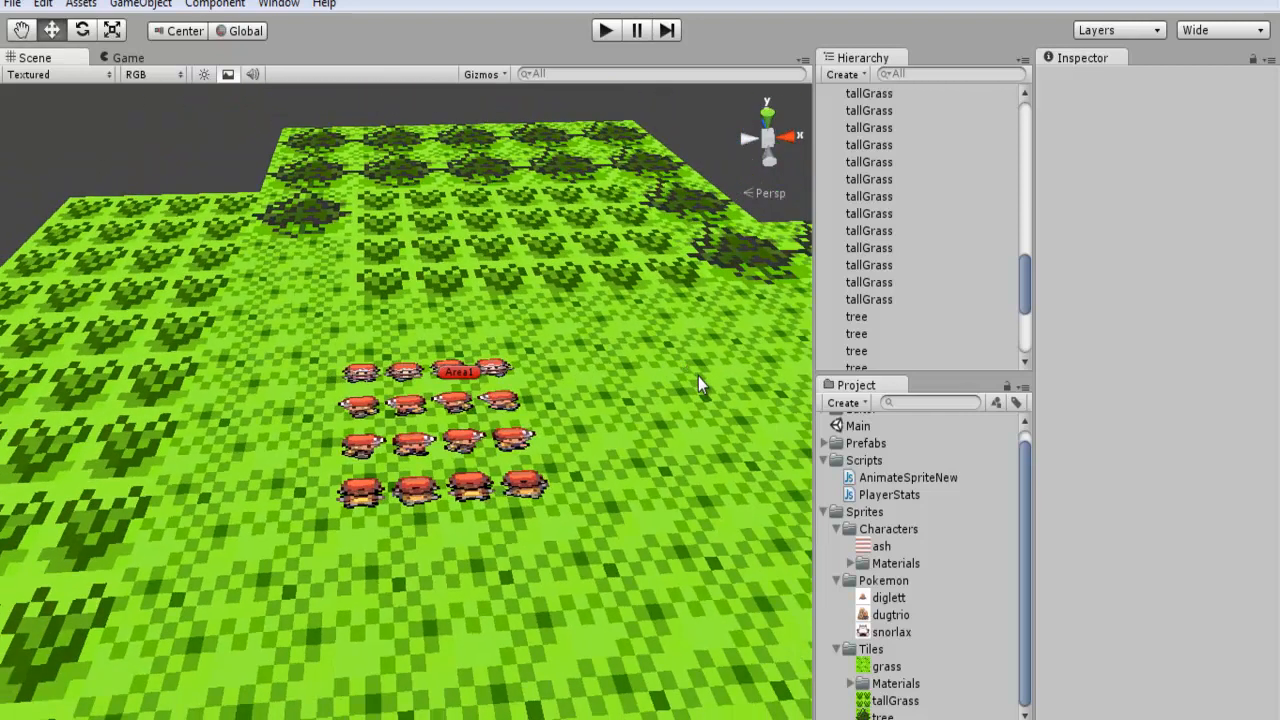
mouse_move(660, 325)
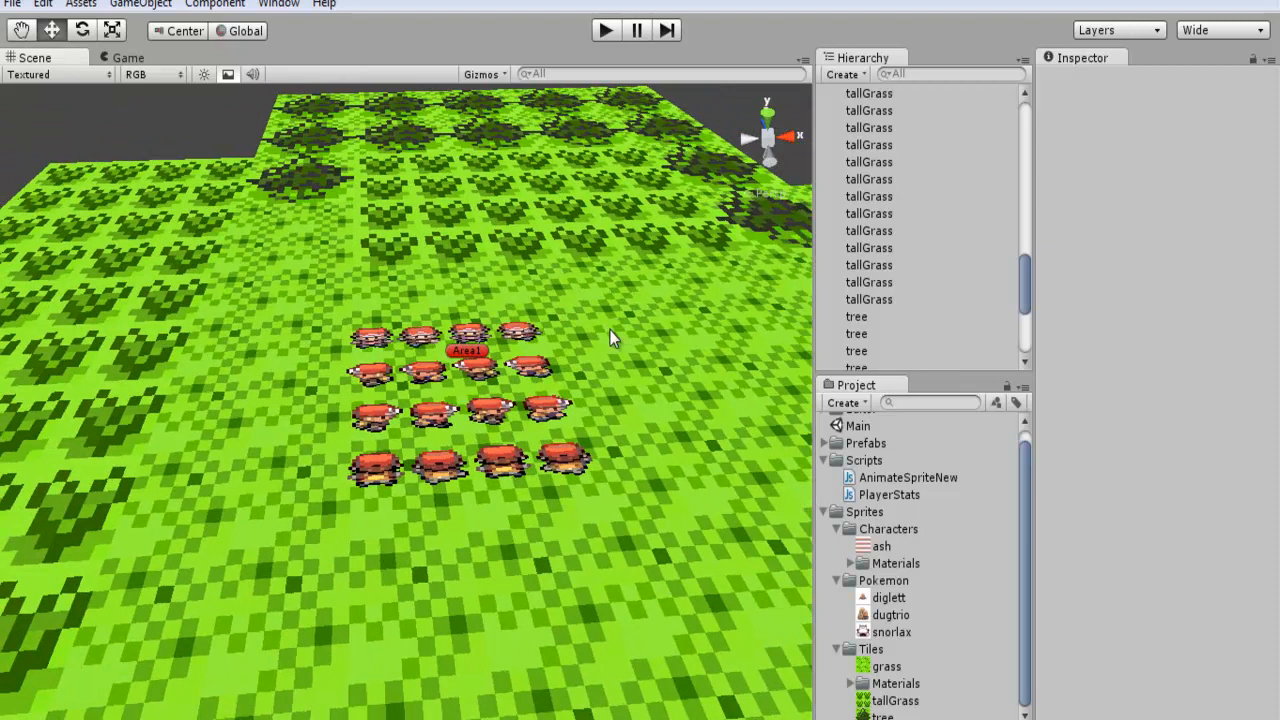
Step: Select Player in the Hierarchy to show its Player Stats and Animate Sprite New components
left_click(847, 363)
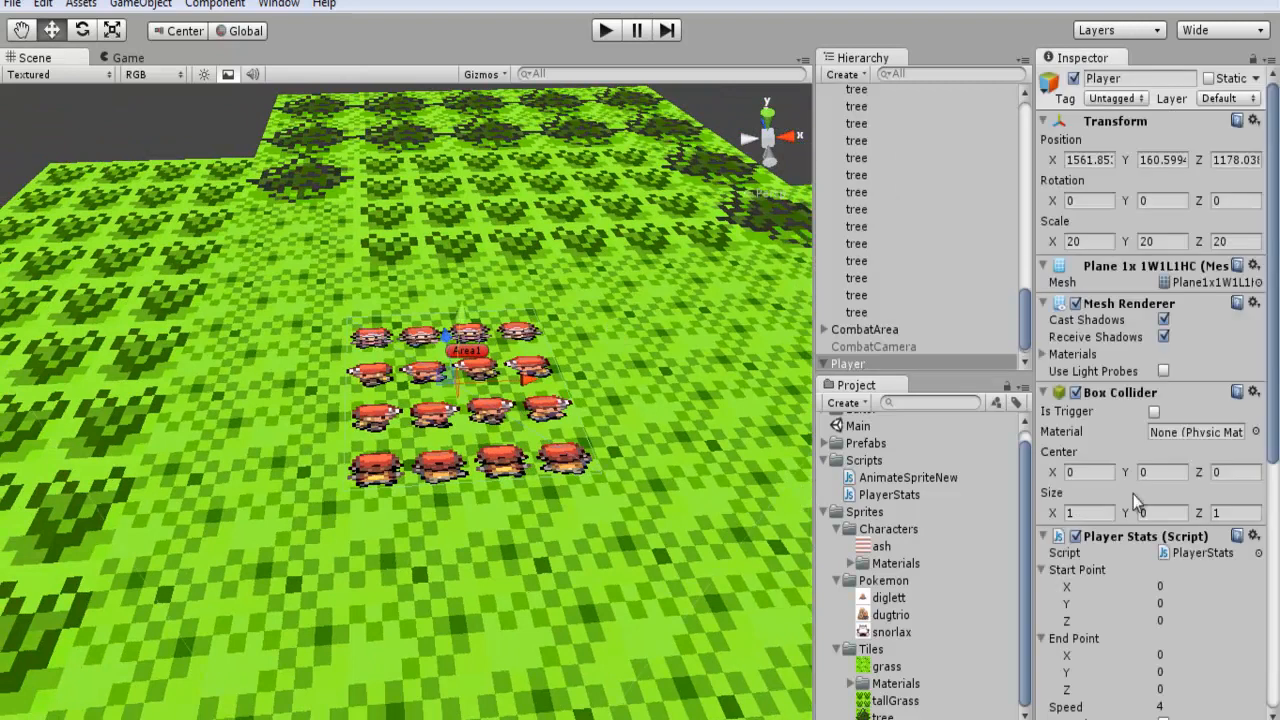
mouse_move(465, 378)
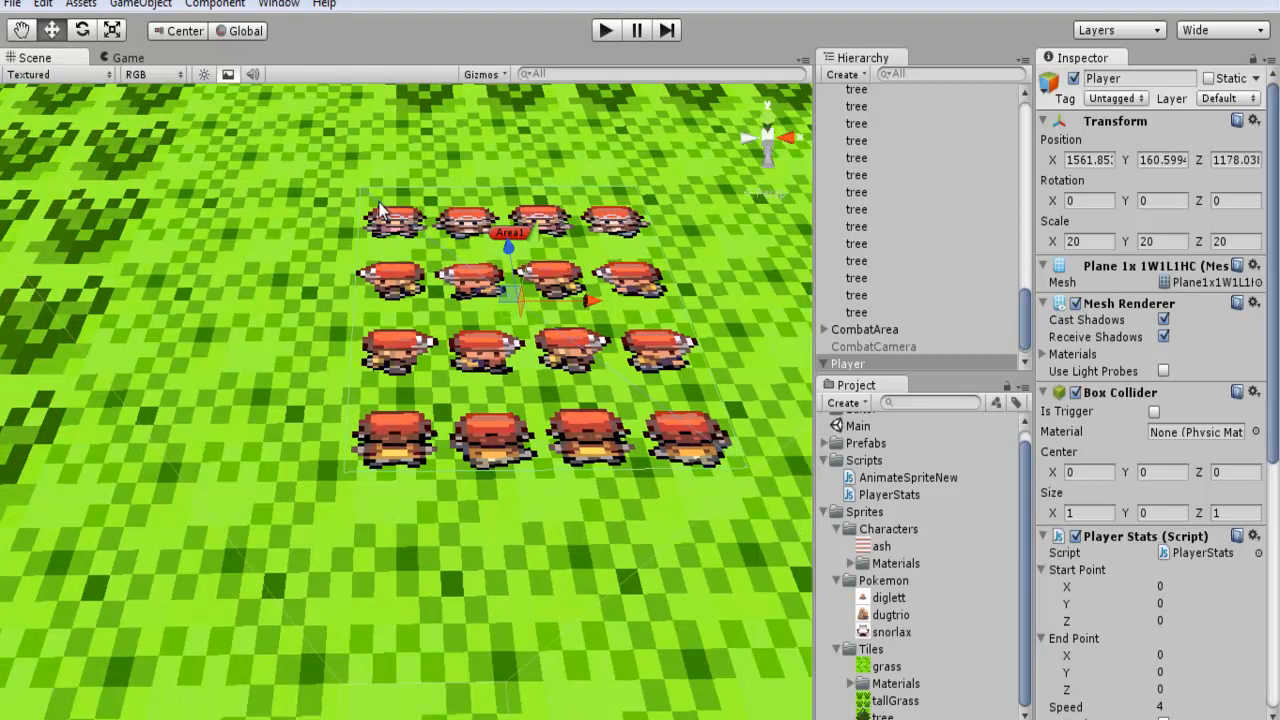
mouse_move(655, 270)
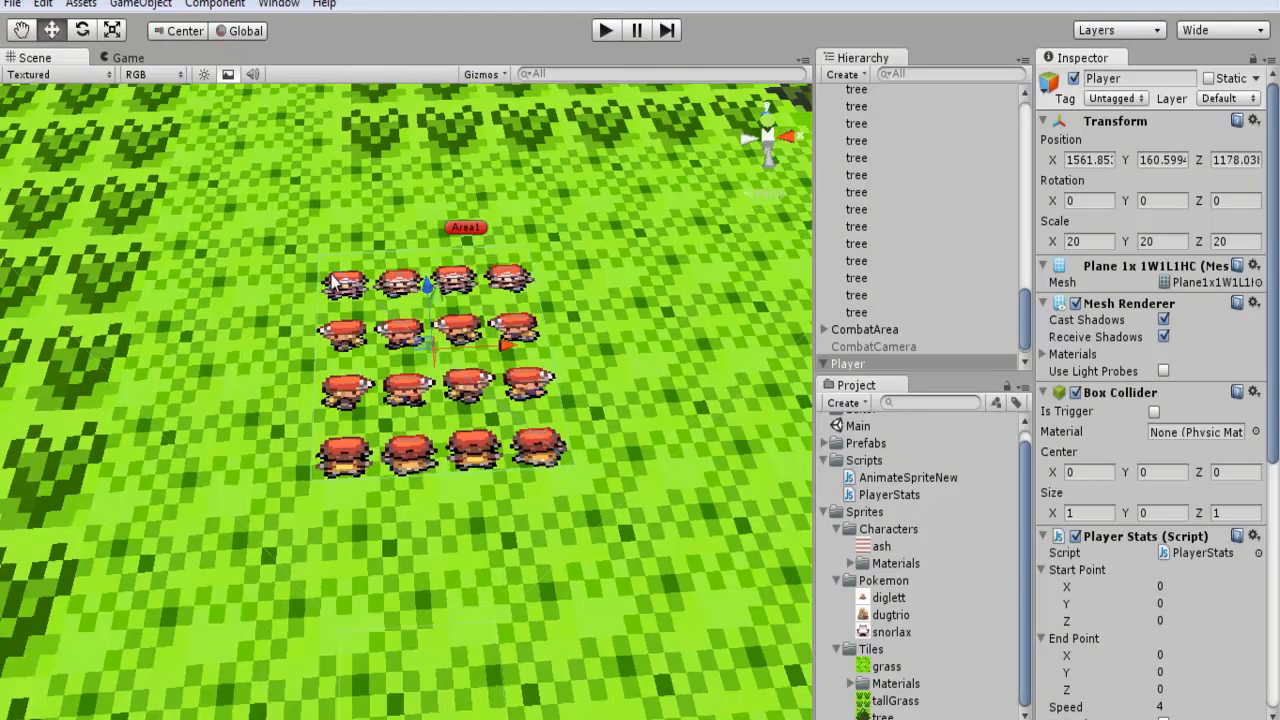
mouse_move(458, 323)
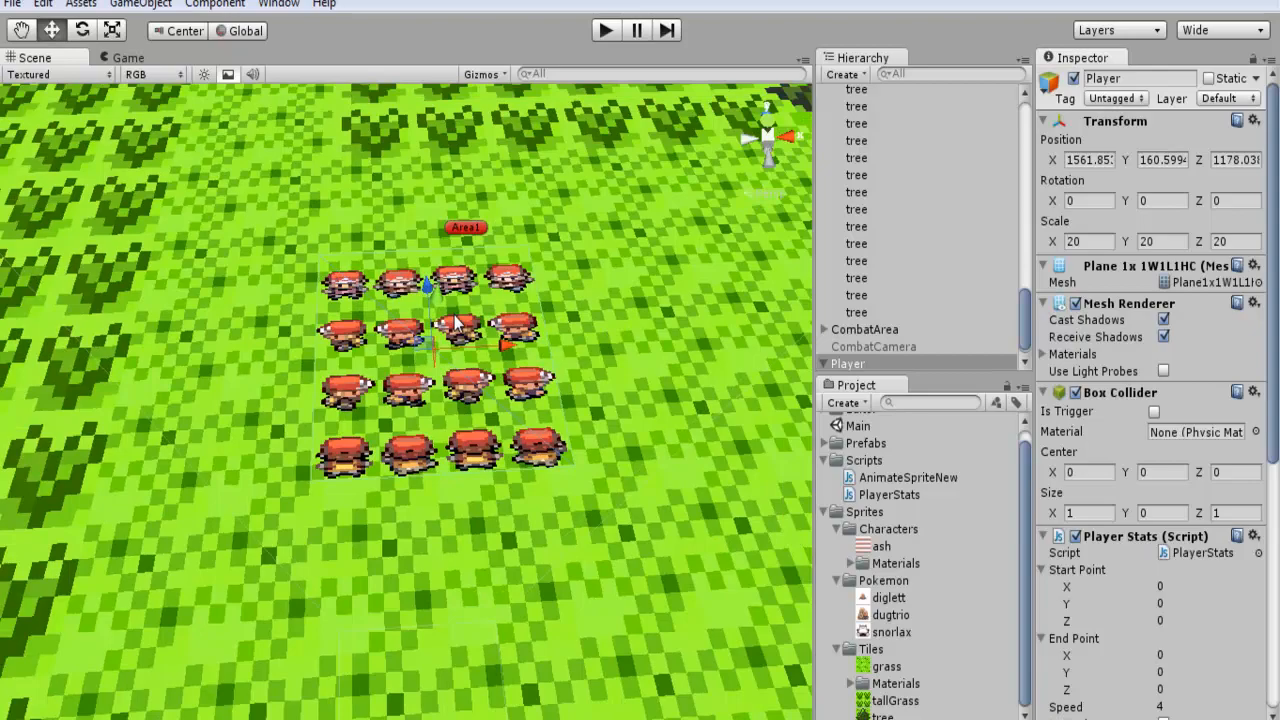
mouse_move(585, 398)
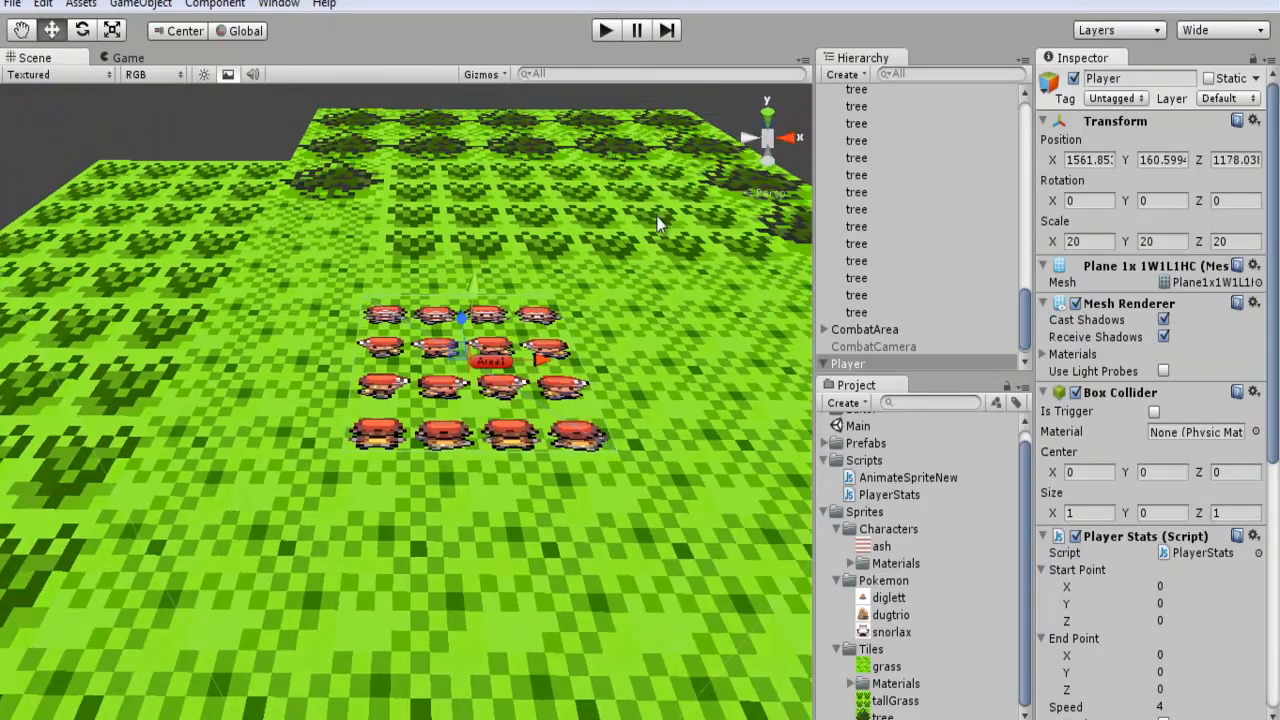
mouse_move(660, 282)
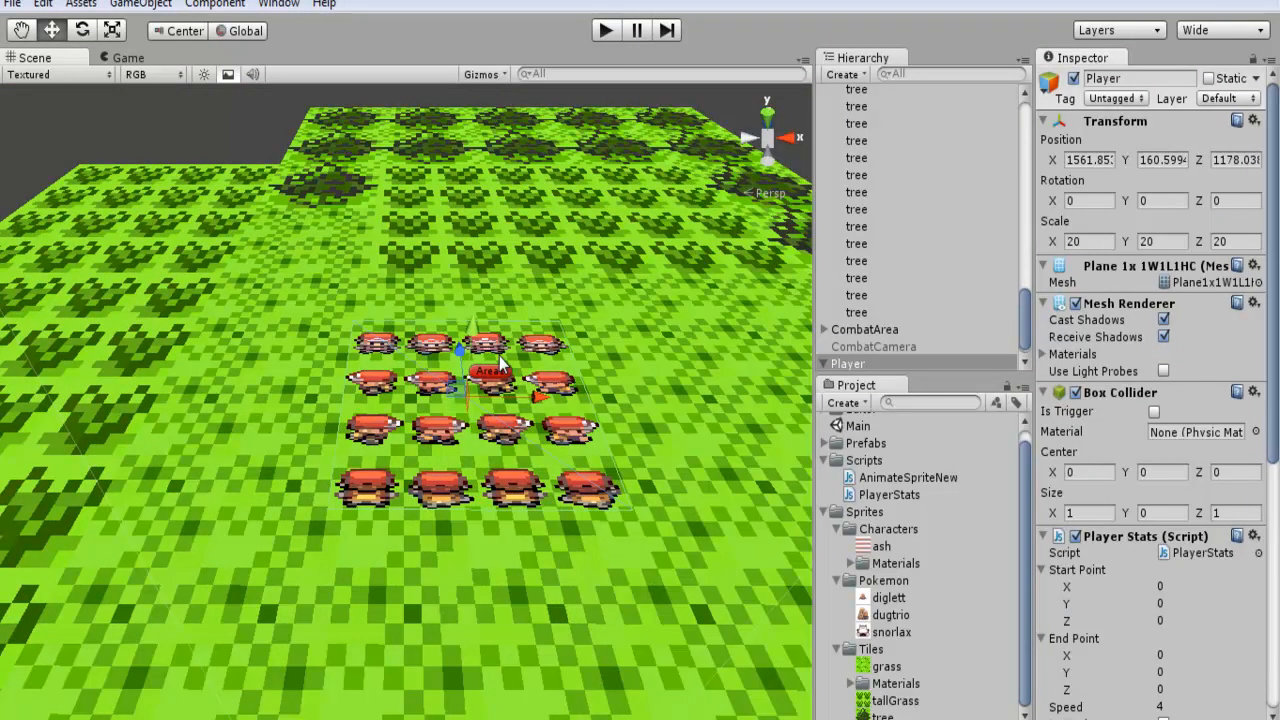
mouse_move(648, 457)
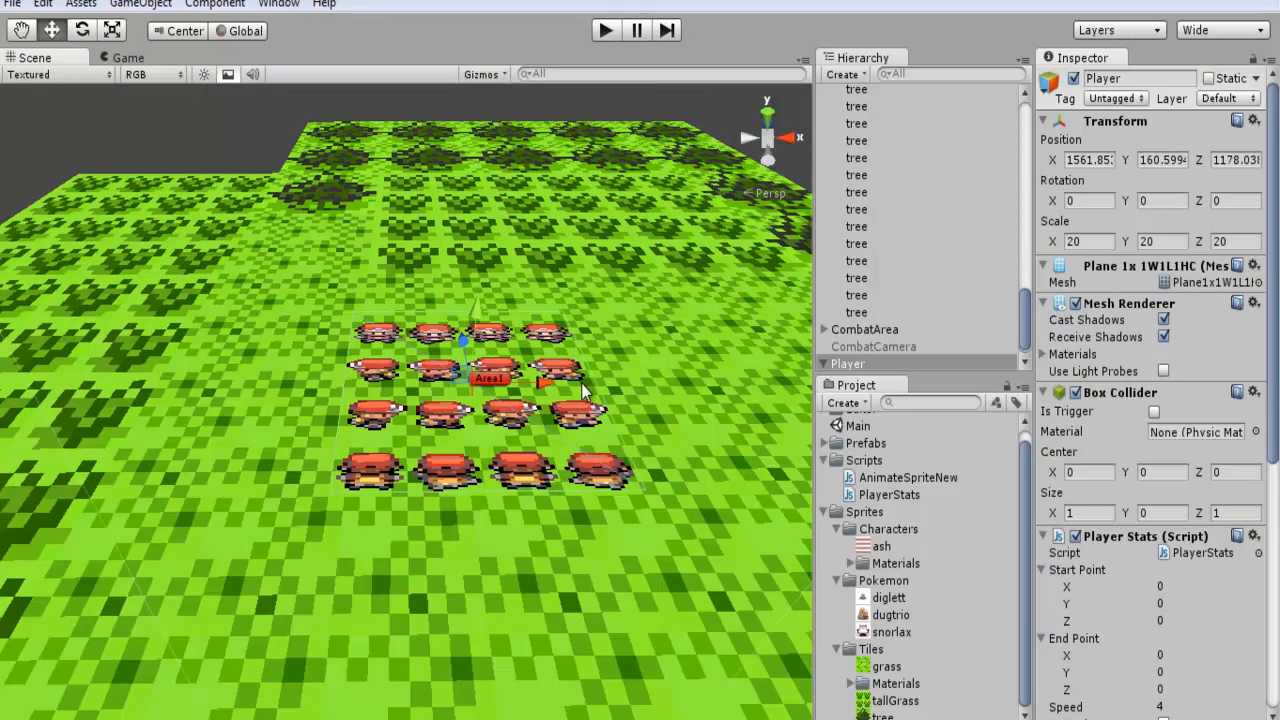
mouse_move(595, 410)
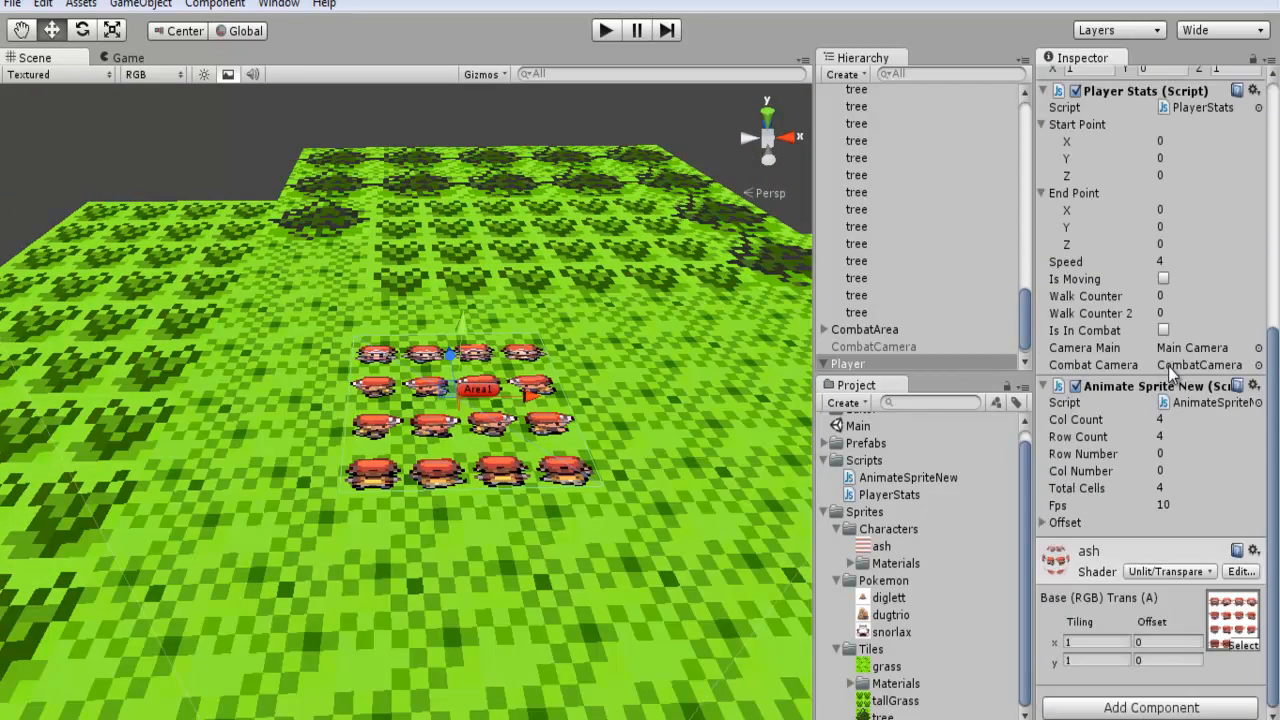
mouse_move(1150, 415)
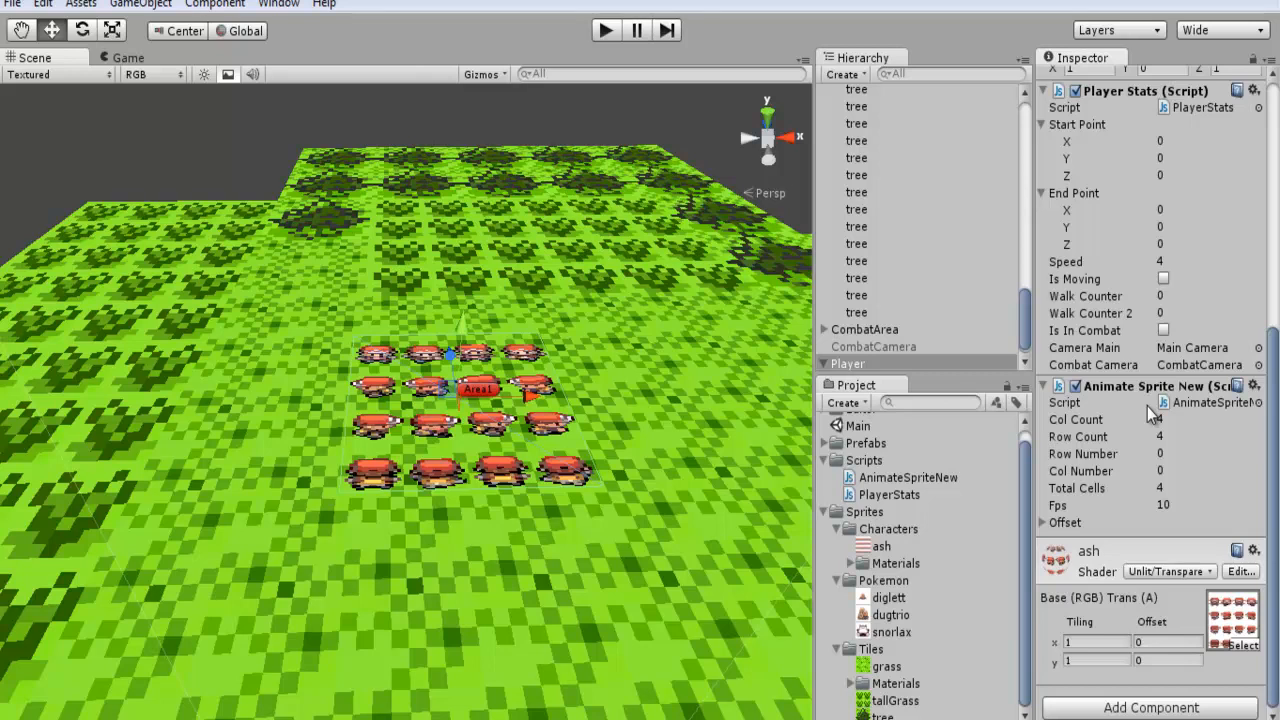
mouse_move(1165, 405)
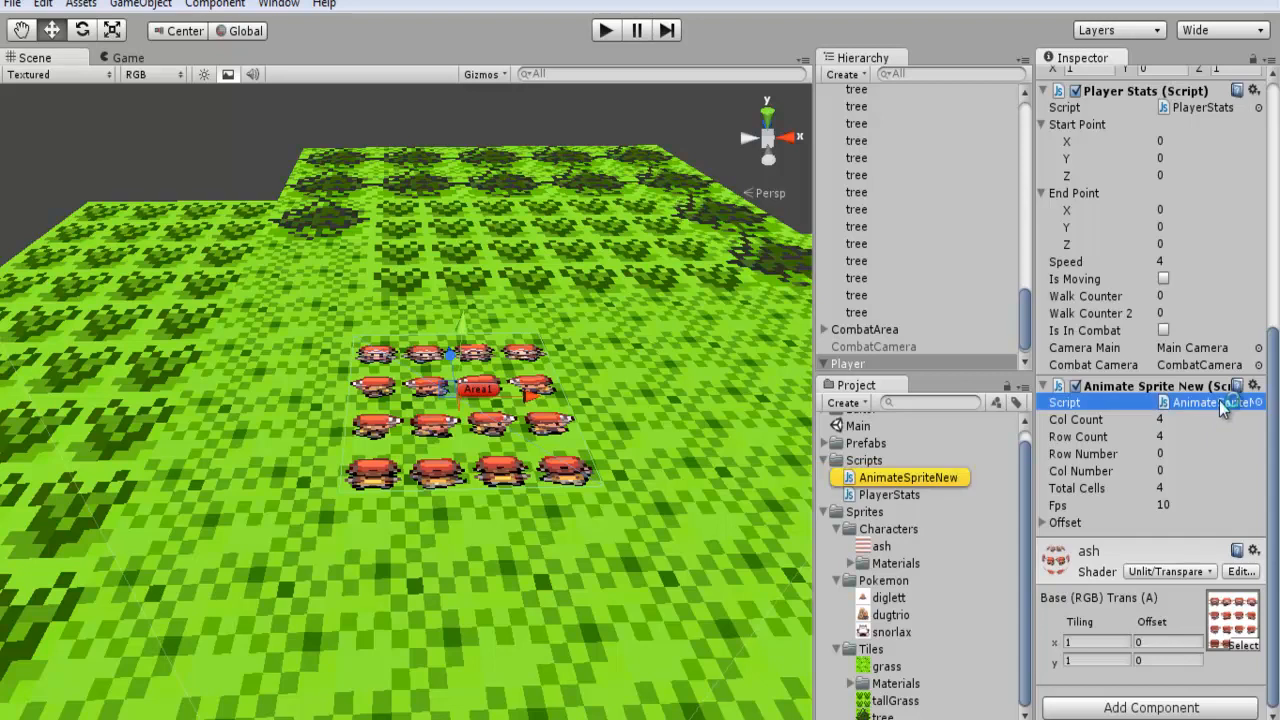
Step: Open AnimateSpriteNew.js in MonoDevelop and maximize the editor to read its sprite-sheet code
double_click(909, 477)
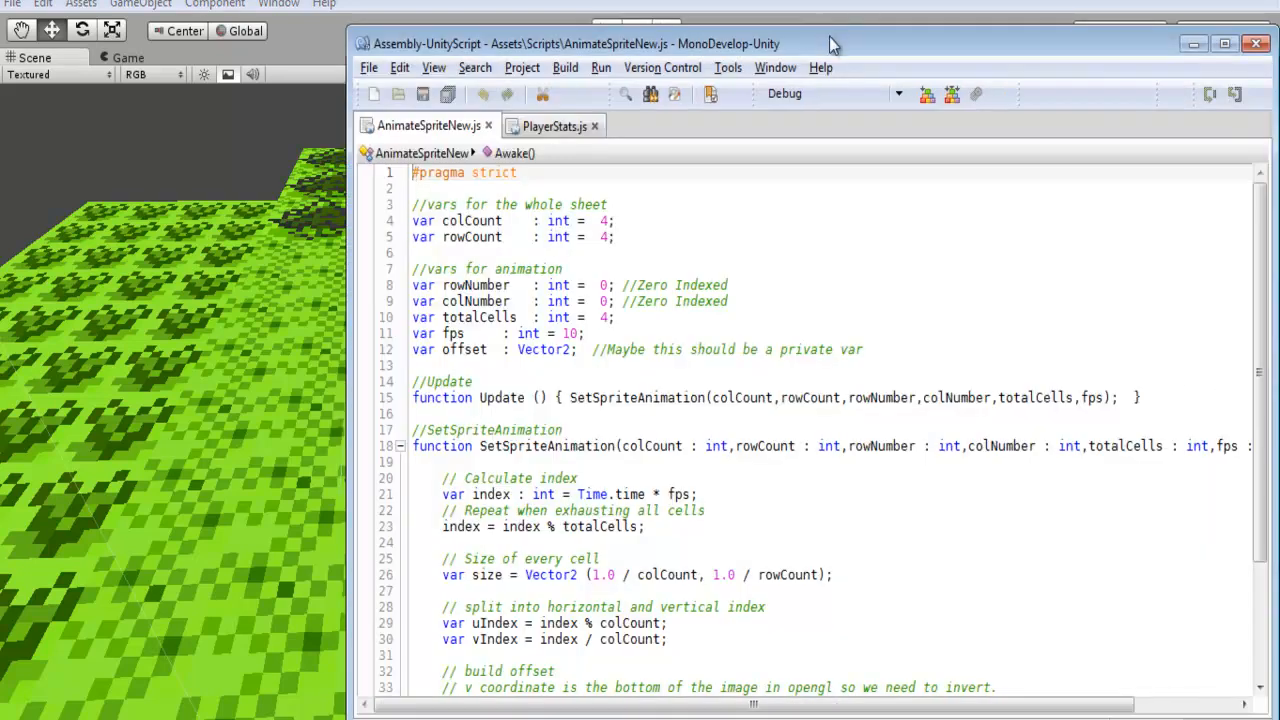
left_click(1224, 43)
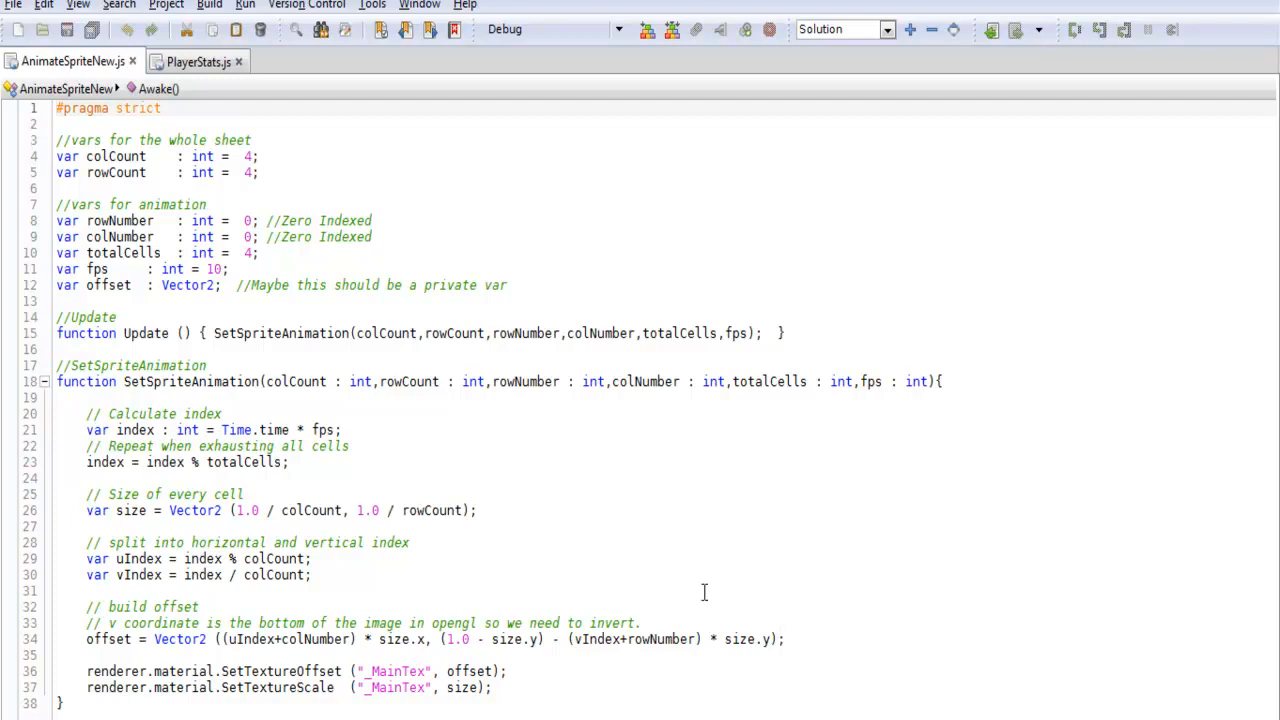
left_click_drag(380, 639, 787, 639)
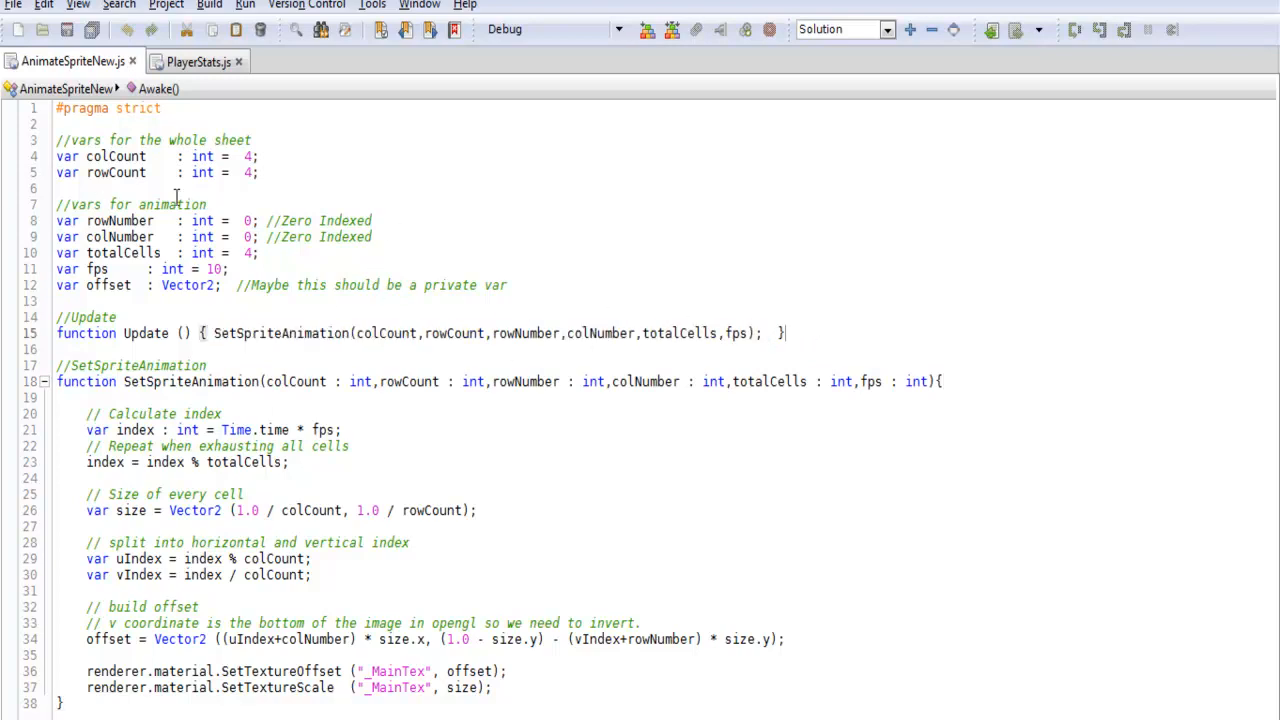
double_click(122, 221)
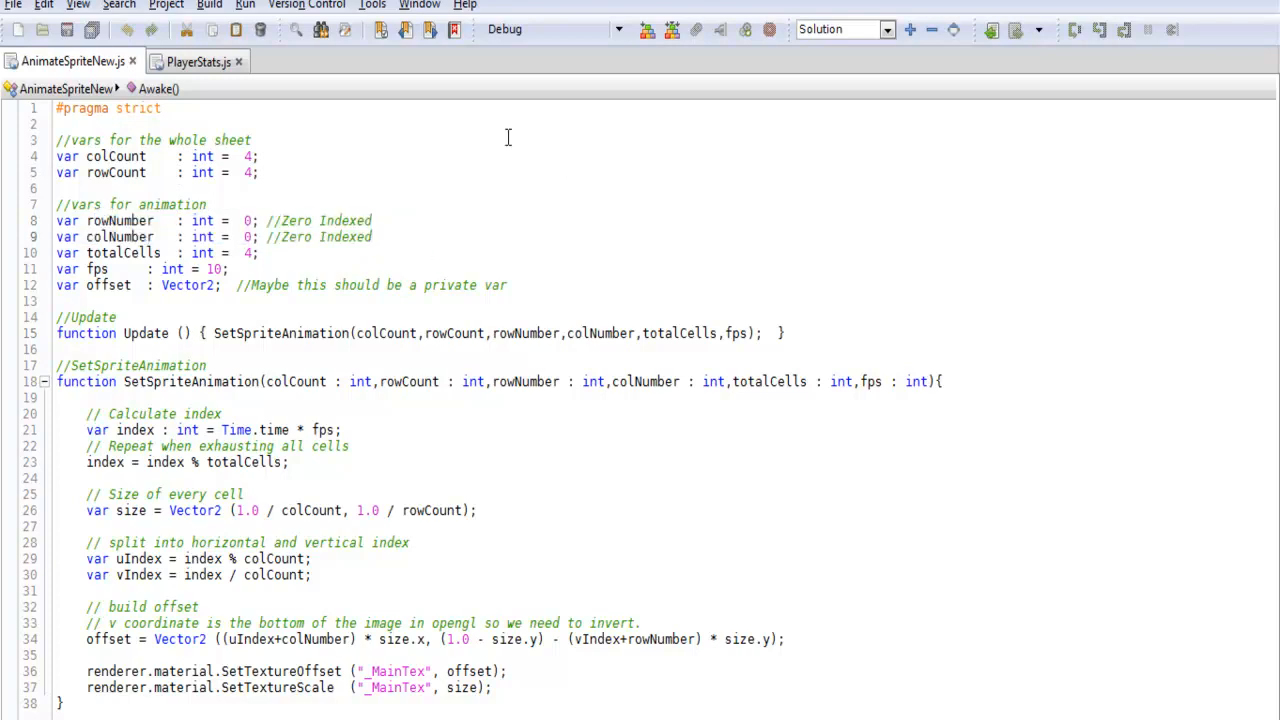
mouse_move(483, 307)
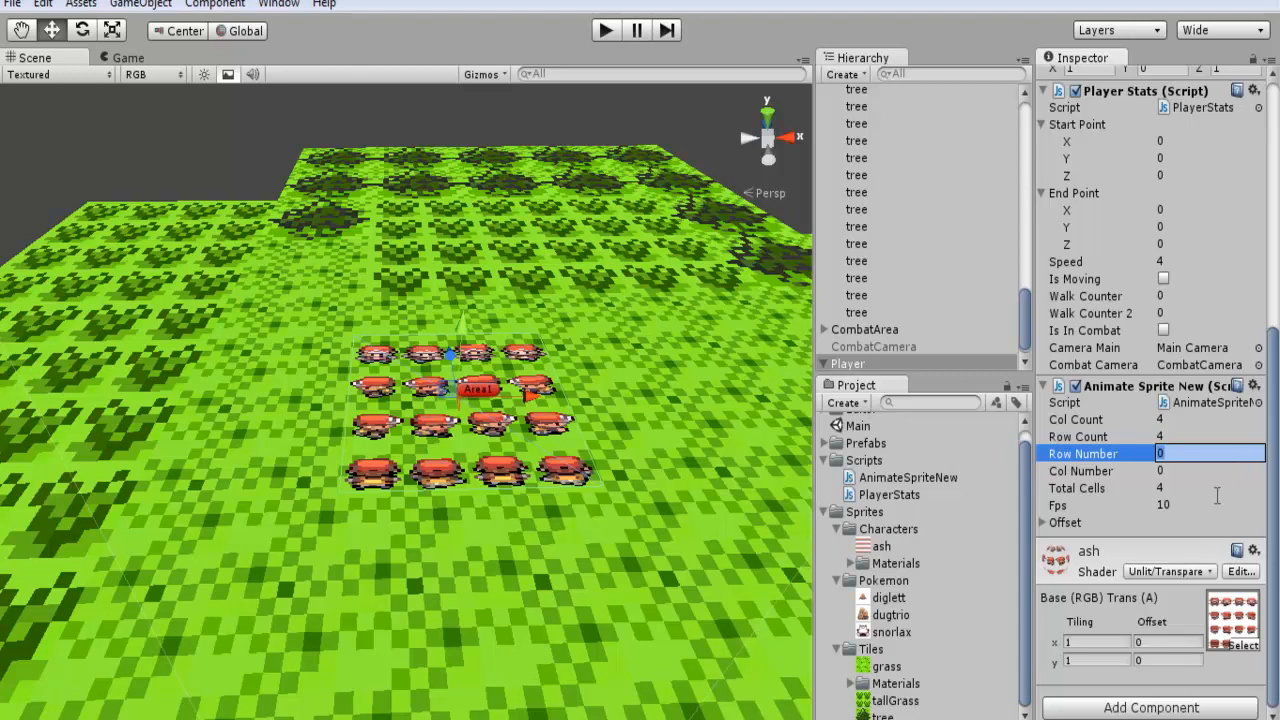
mouse_move(590, 390)
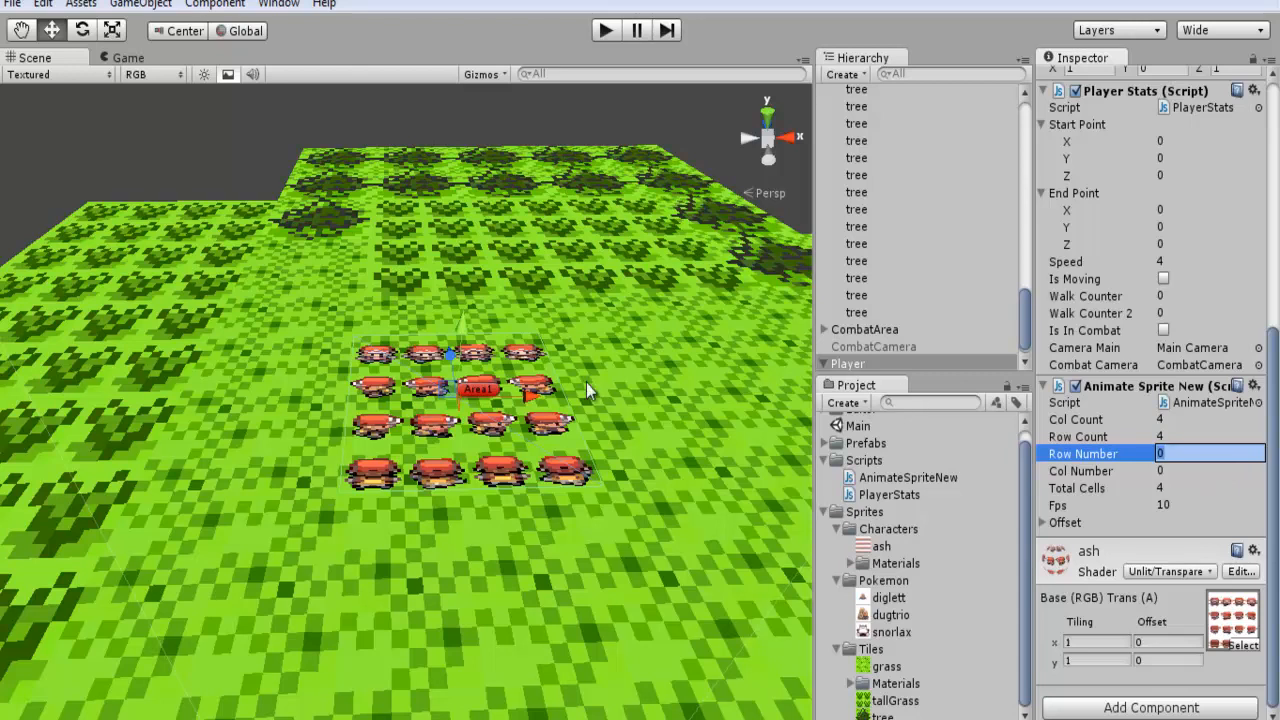
mouse_move(512, 515)
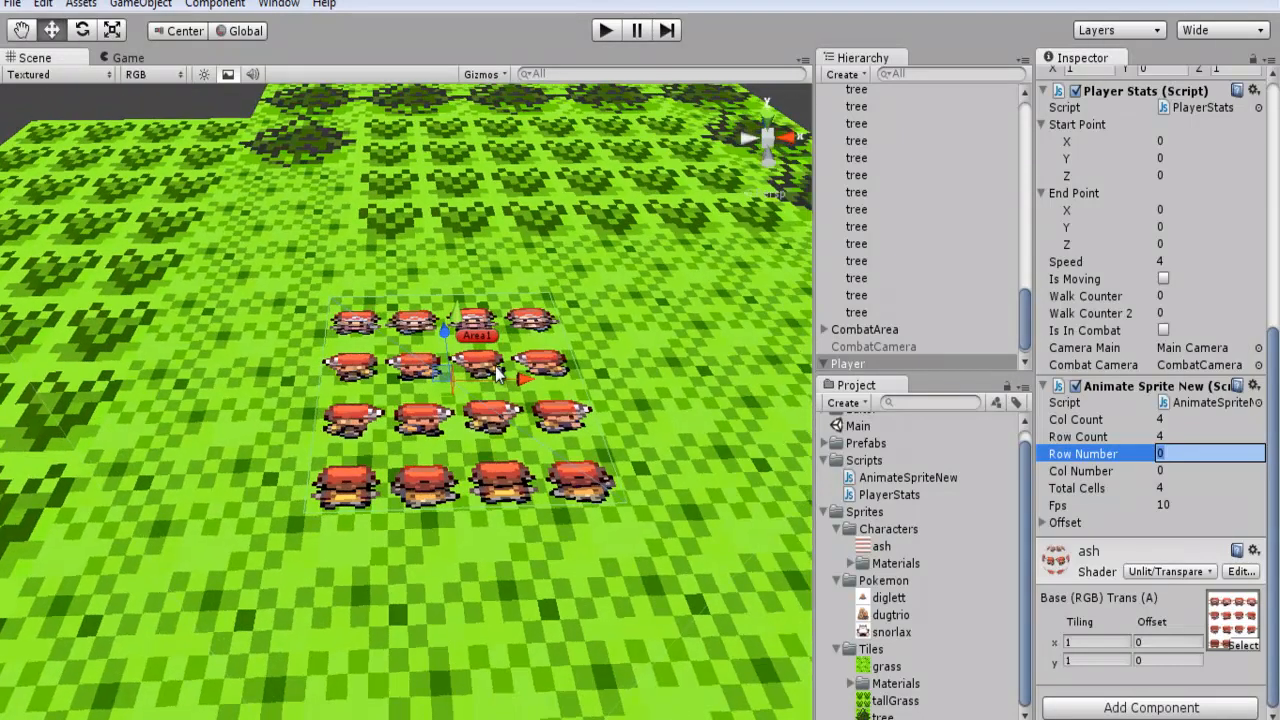
Step: Check Animate Sprite New's Row Number (4 columns, 4 rows, 4 cells, 10 fps)
left_click(1100, 436)
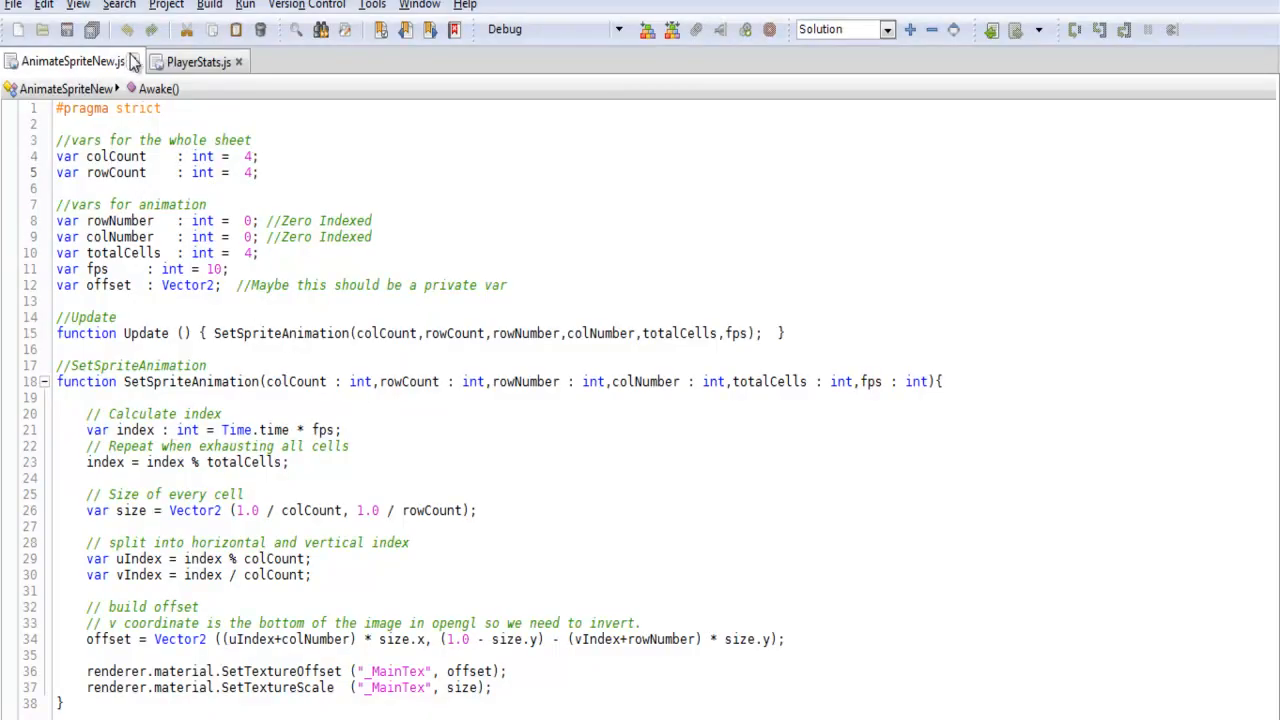
Step: Show PlayerStats.js Update(), where the AnimateSpriteNew component sets rows and cells
left_click(197, 61)
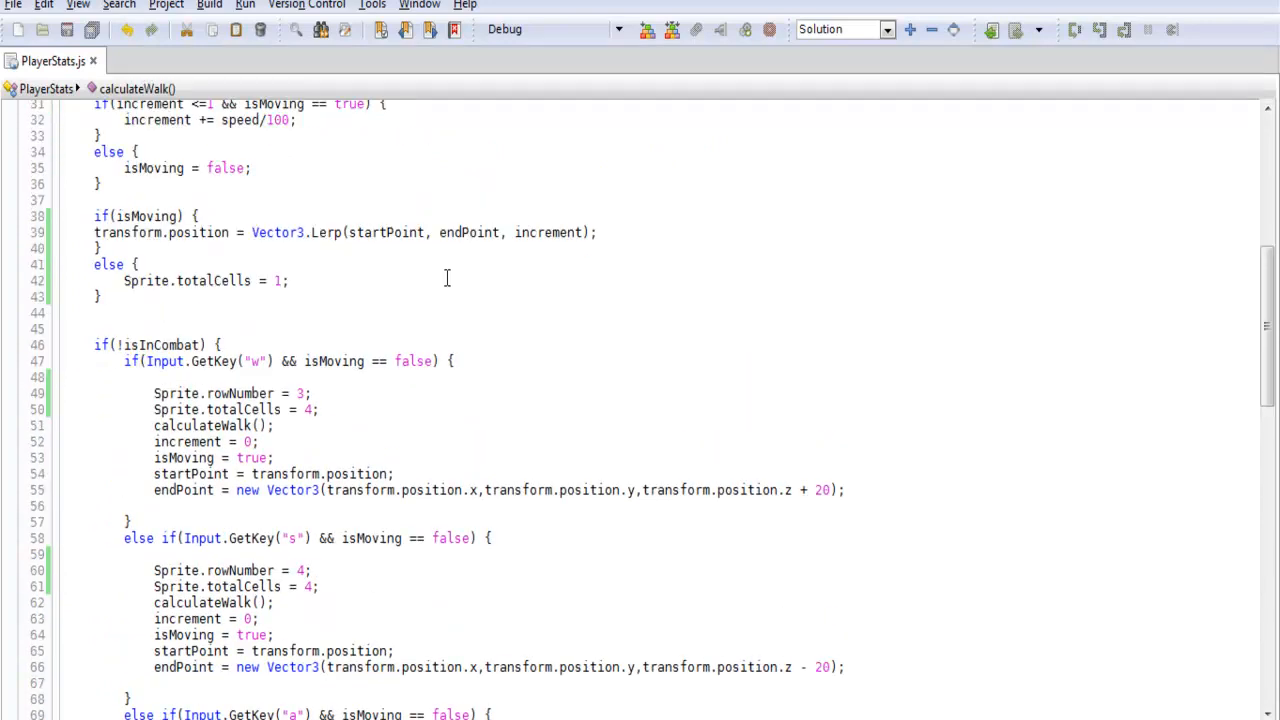
scroll("down", 3)
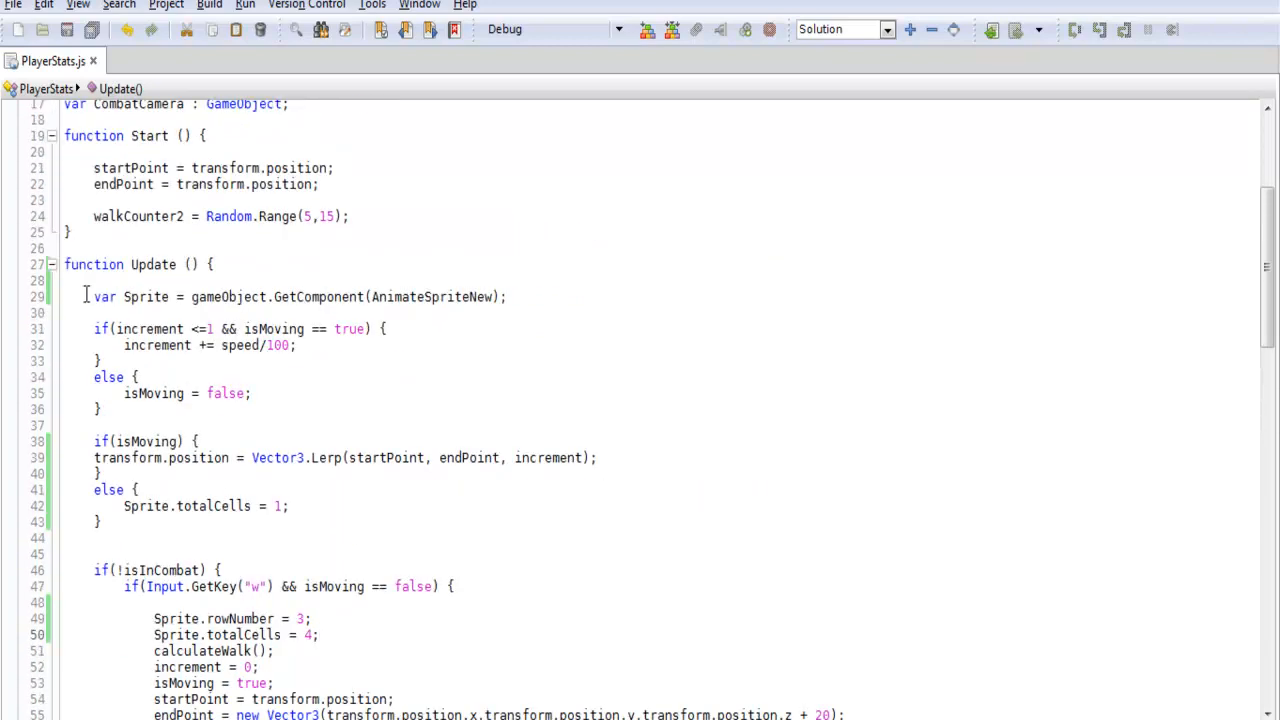
double_click(130, 296)
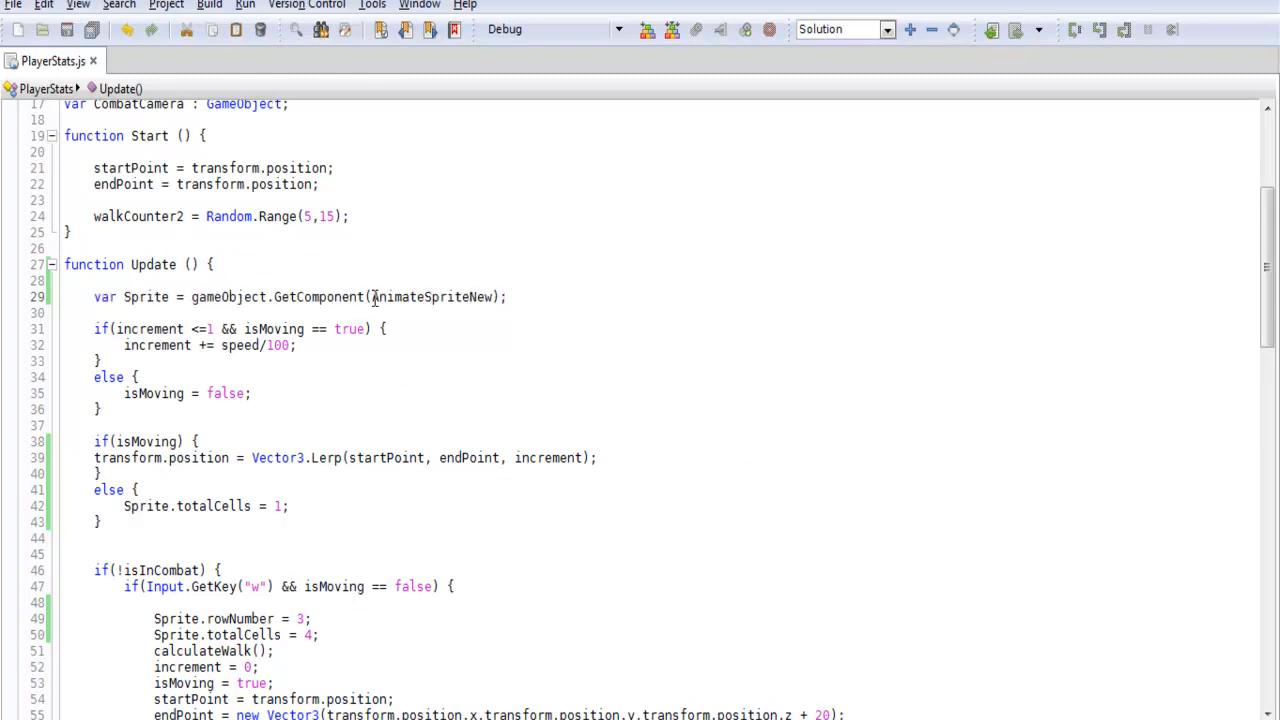
double_click(431, 297)
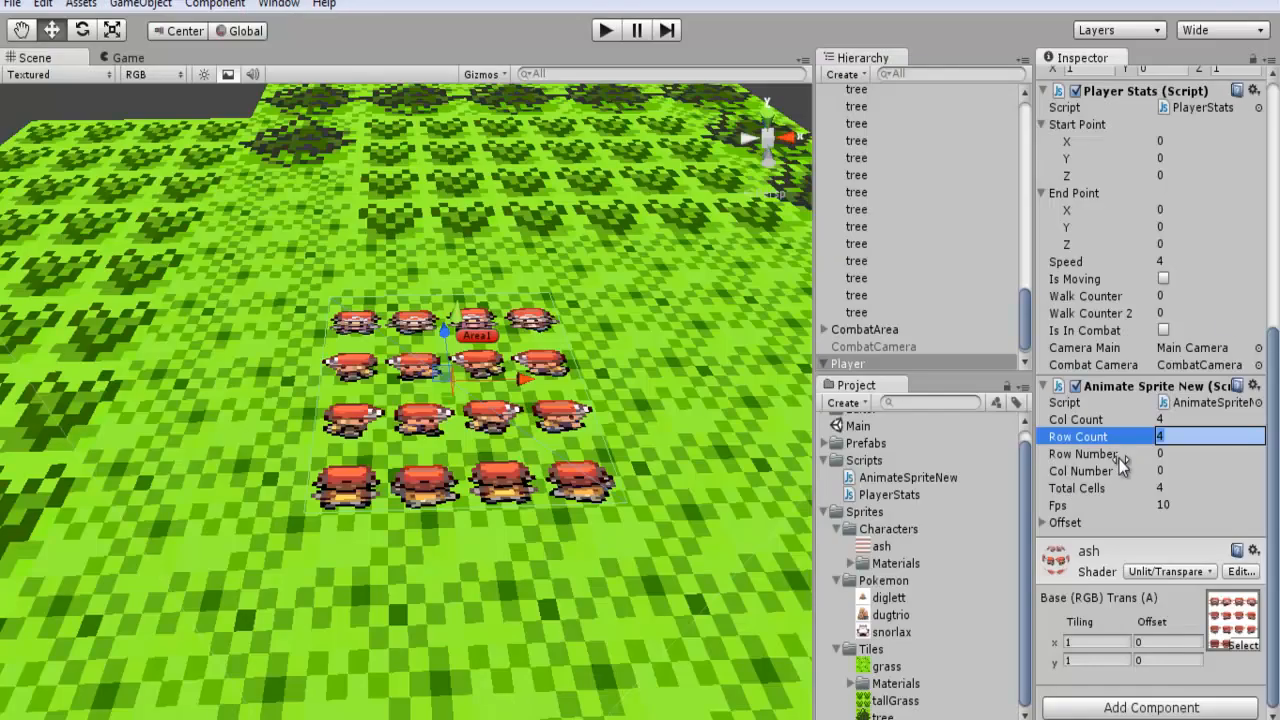
mouse_move(855, 313)
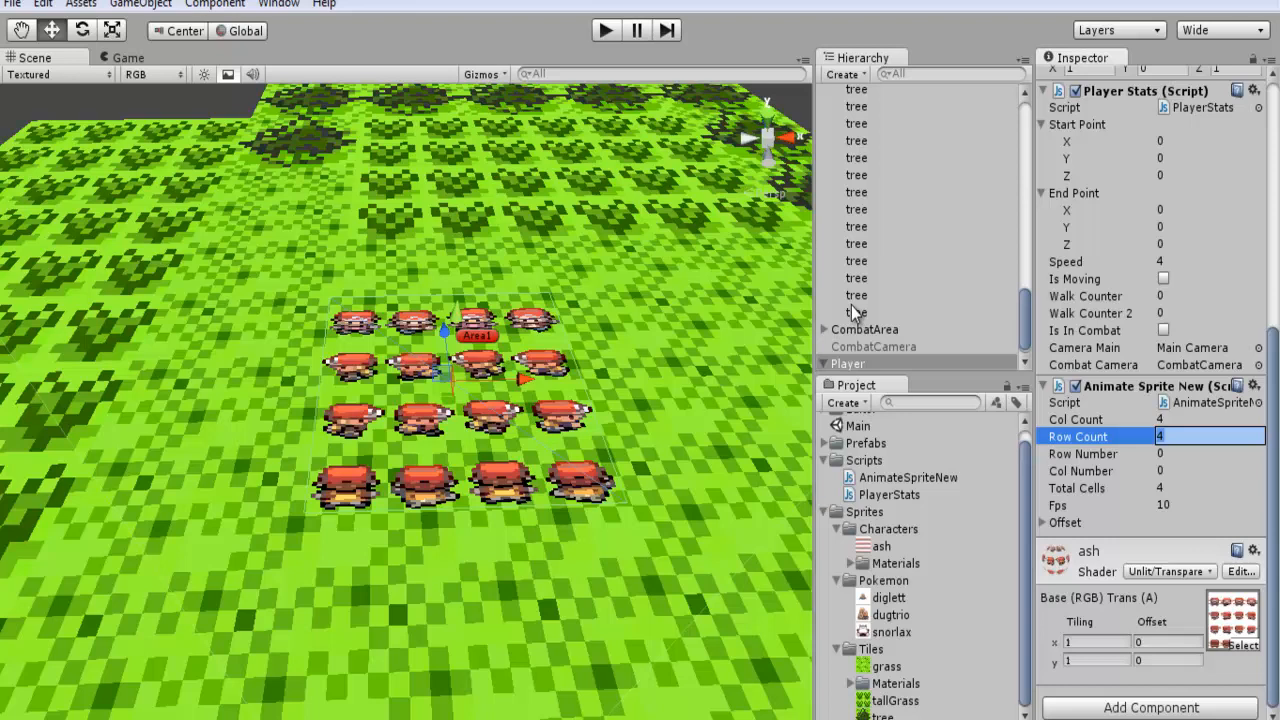
left_click(848, 346)
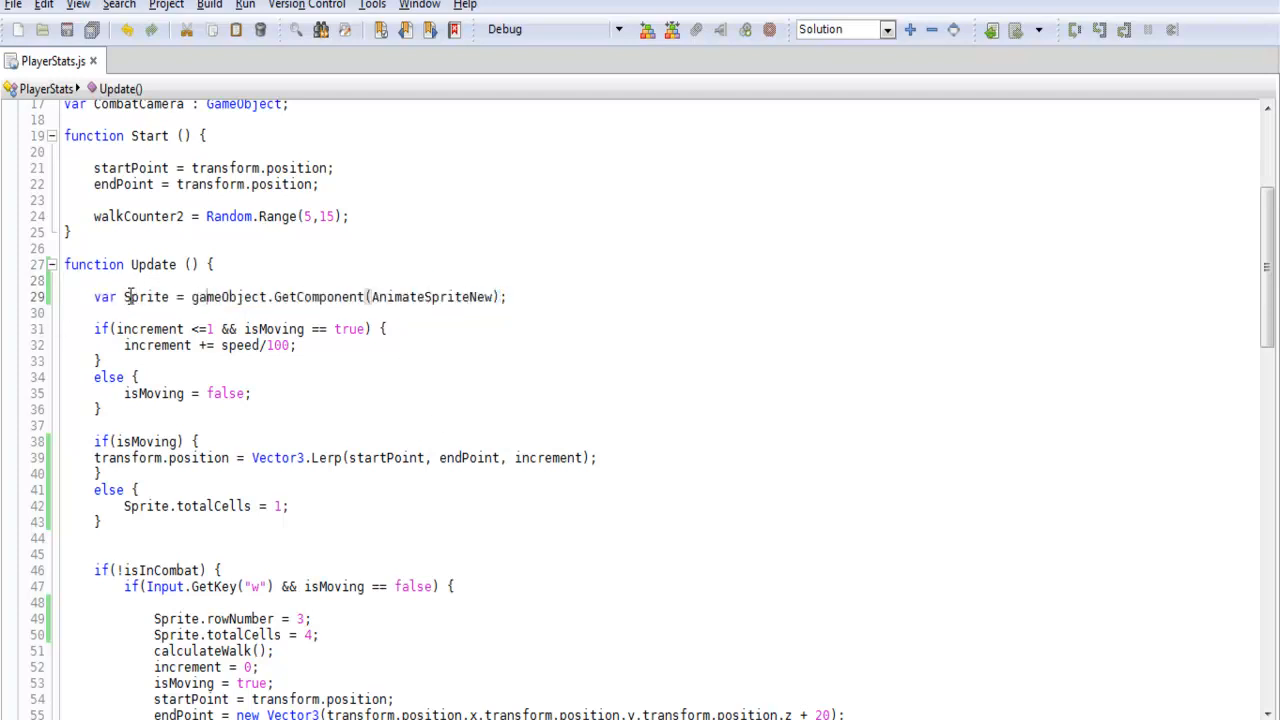
double_click(146, 297)
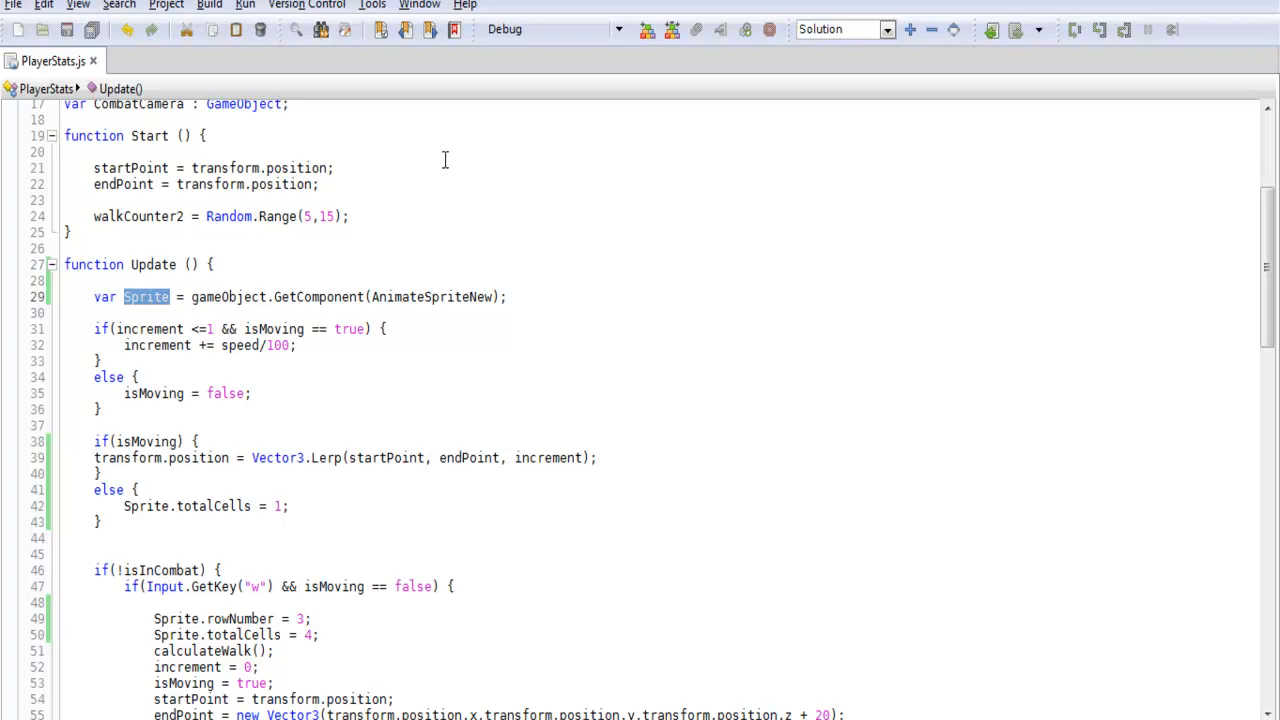
scroll("down", 3)
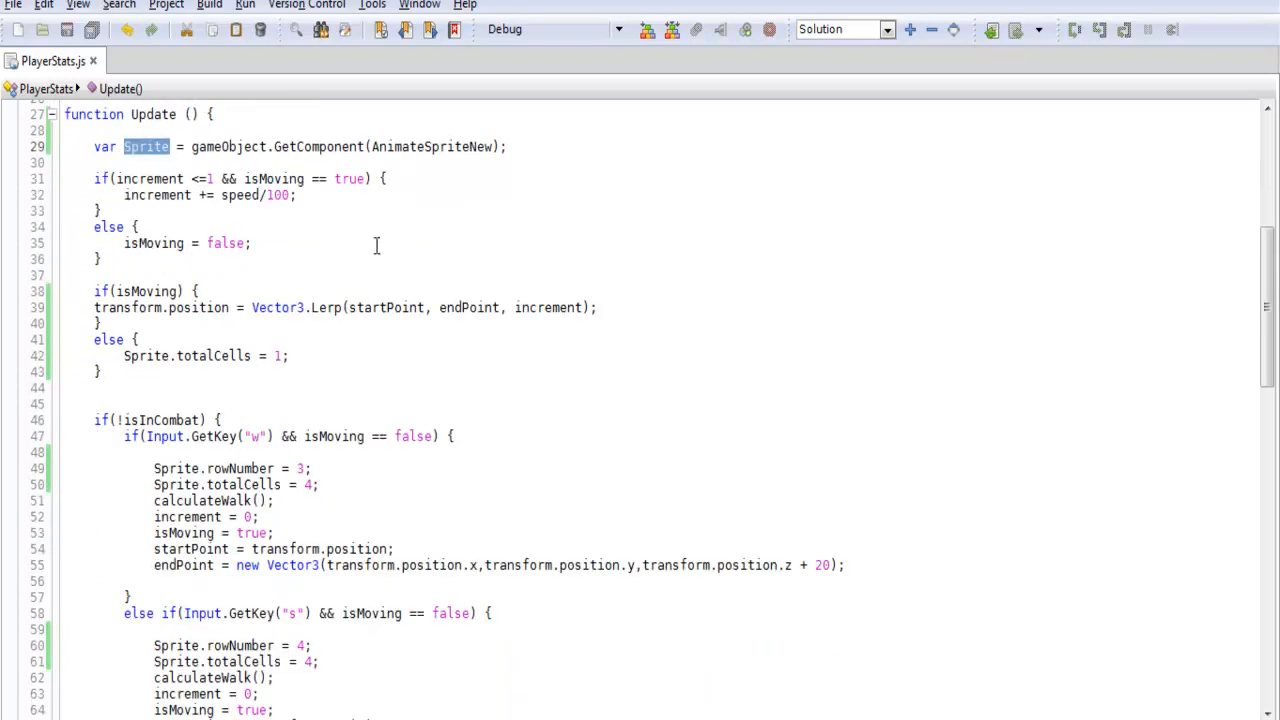
scroll("down", 3)
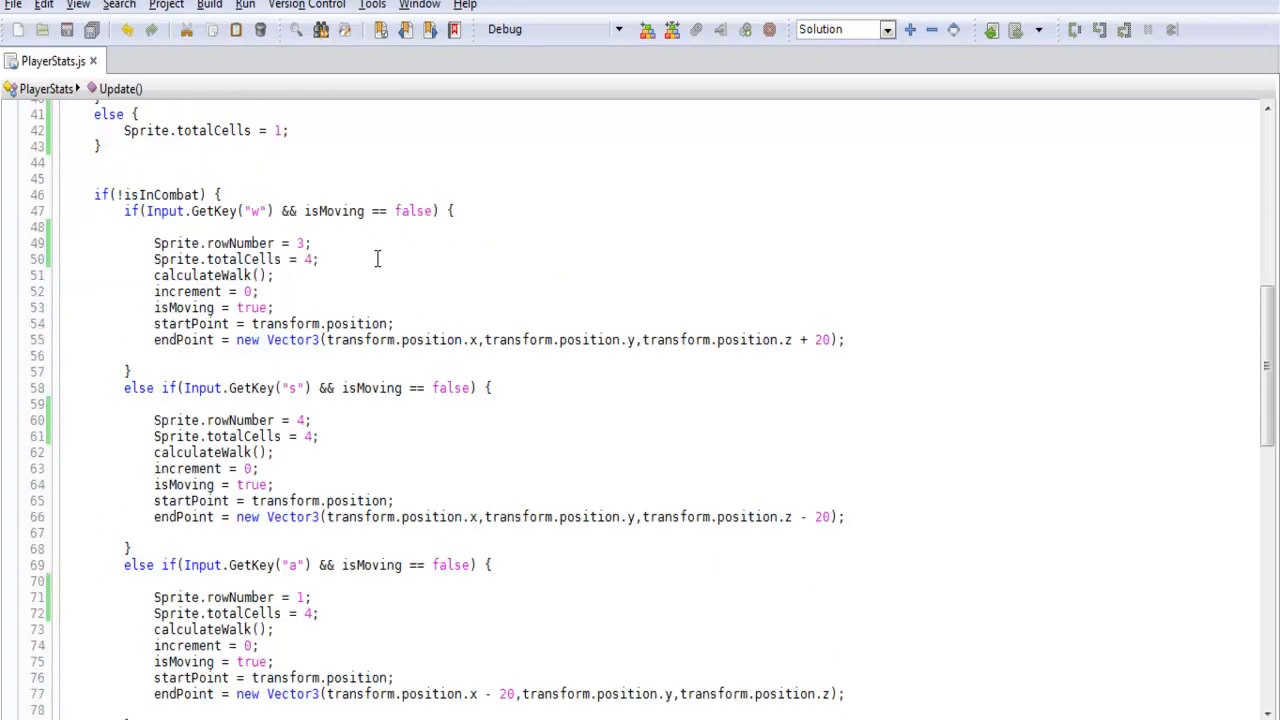
double_click(170, 243)
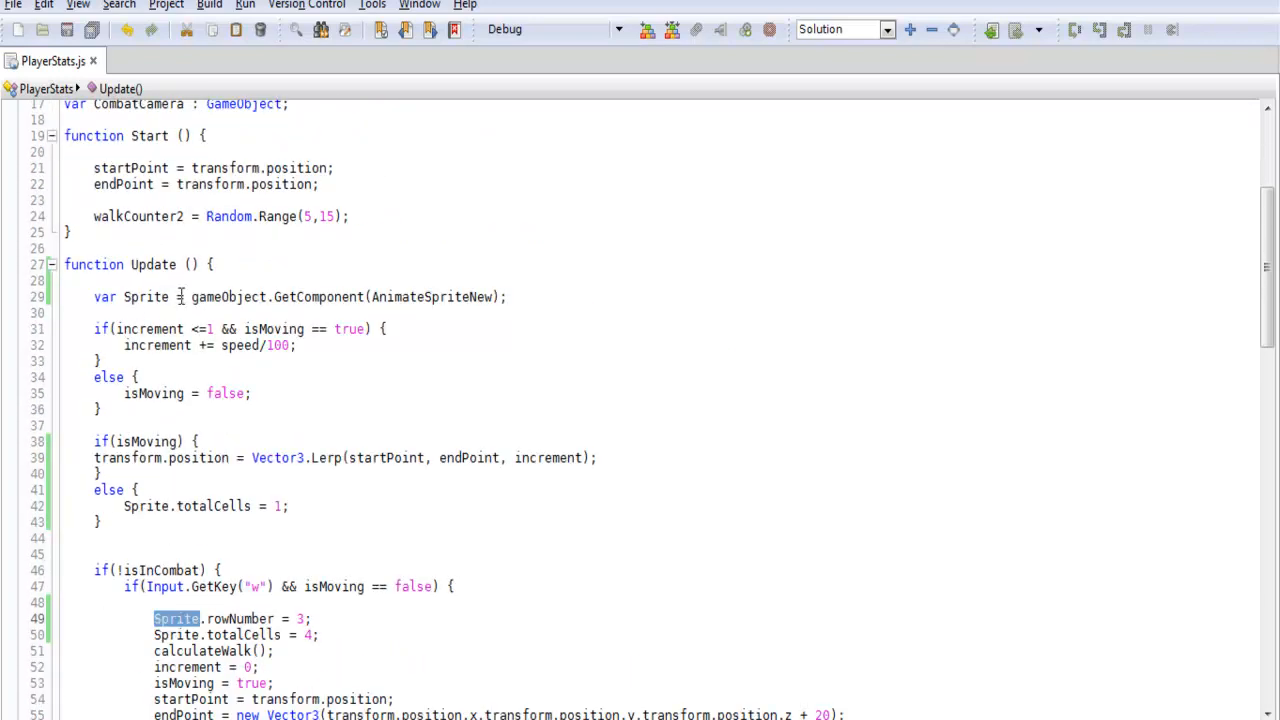
scroll("down", 3)
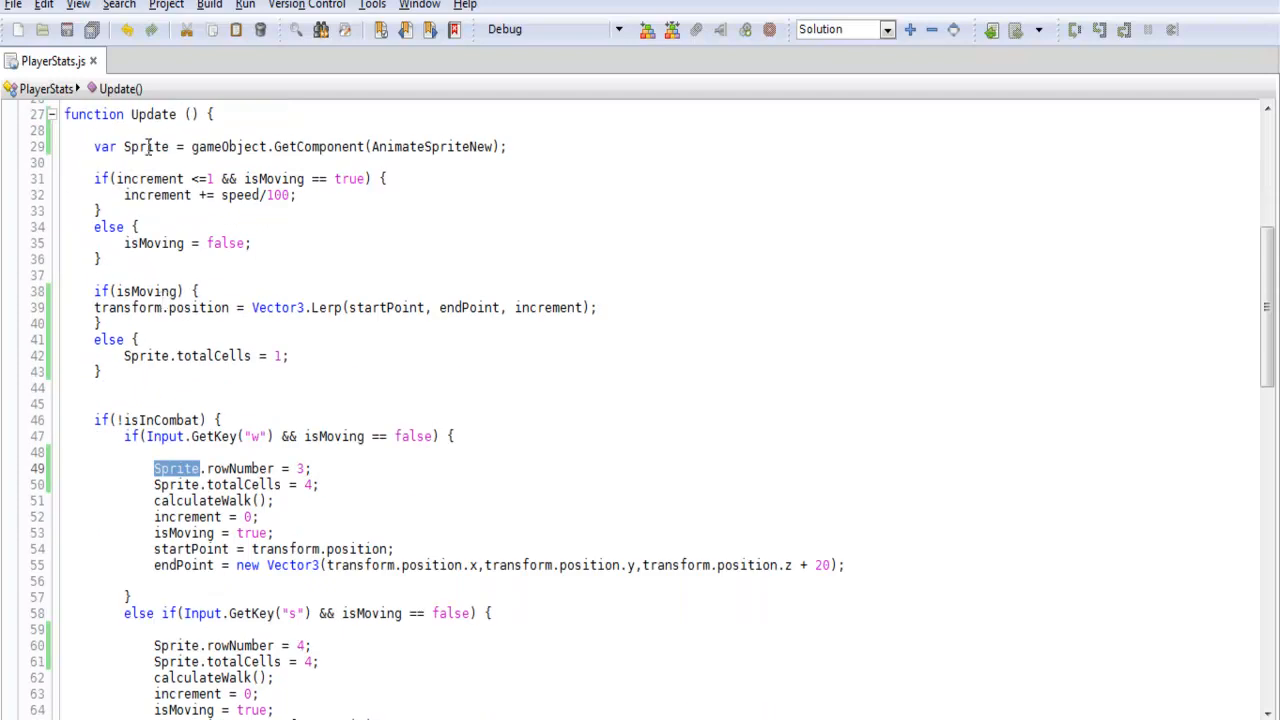
scroll("down", 3)
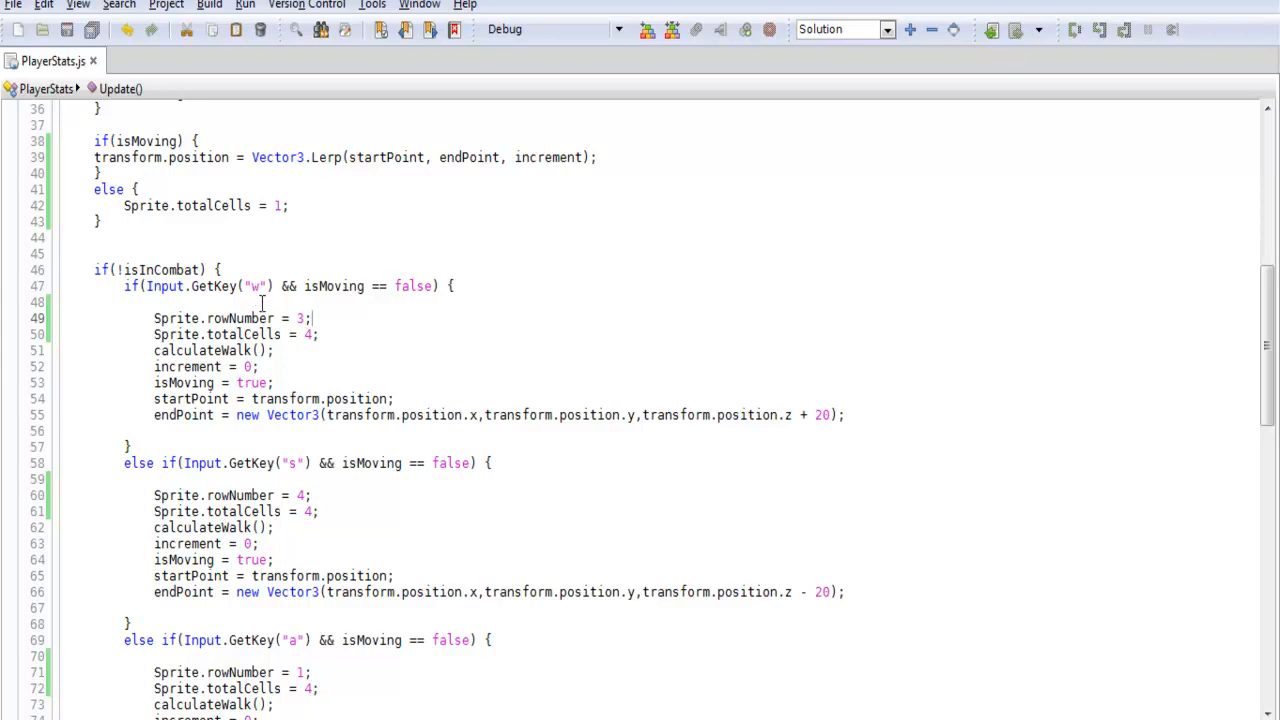
left_click(312, 334)
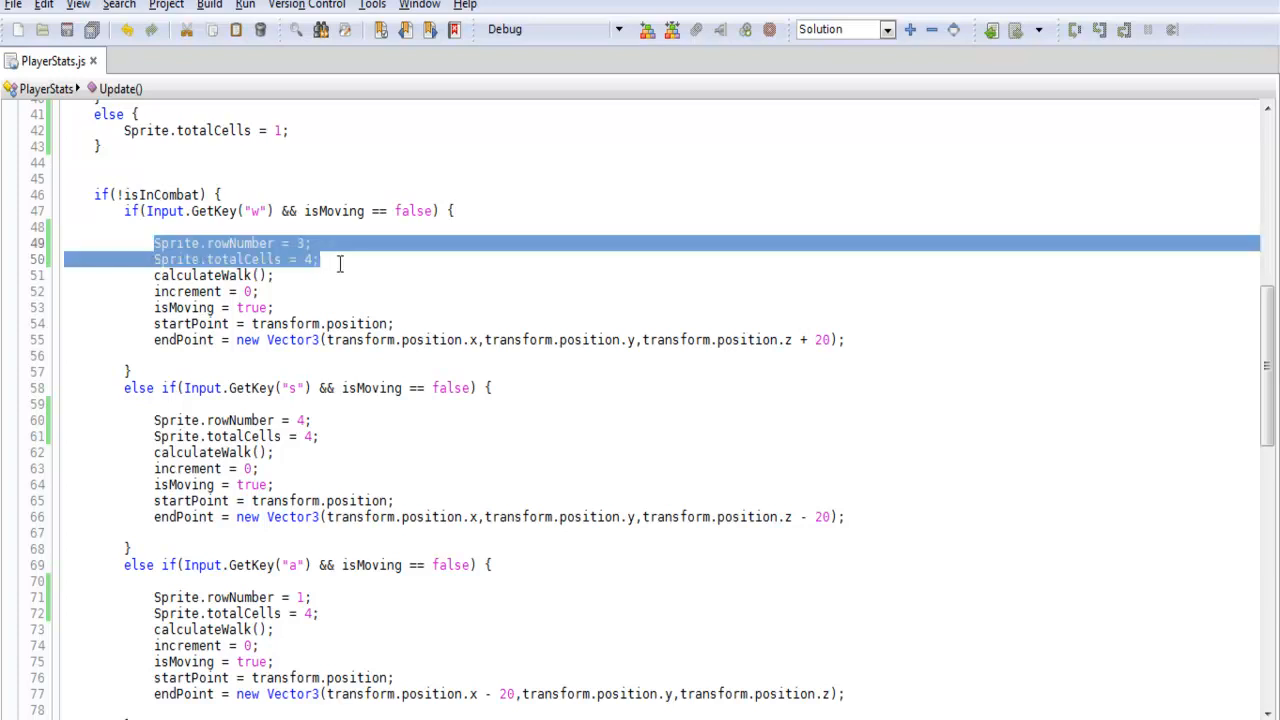
left_click(312, 243)
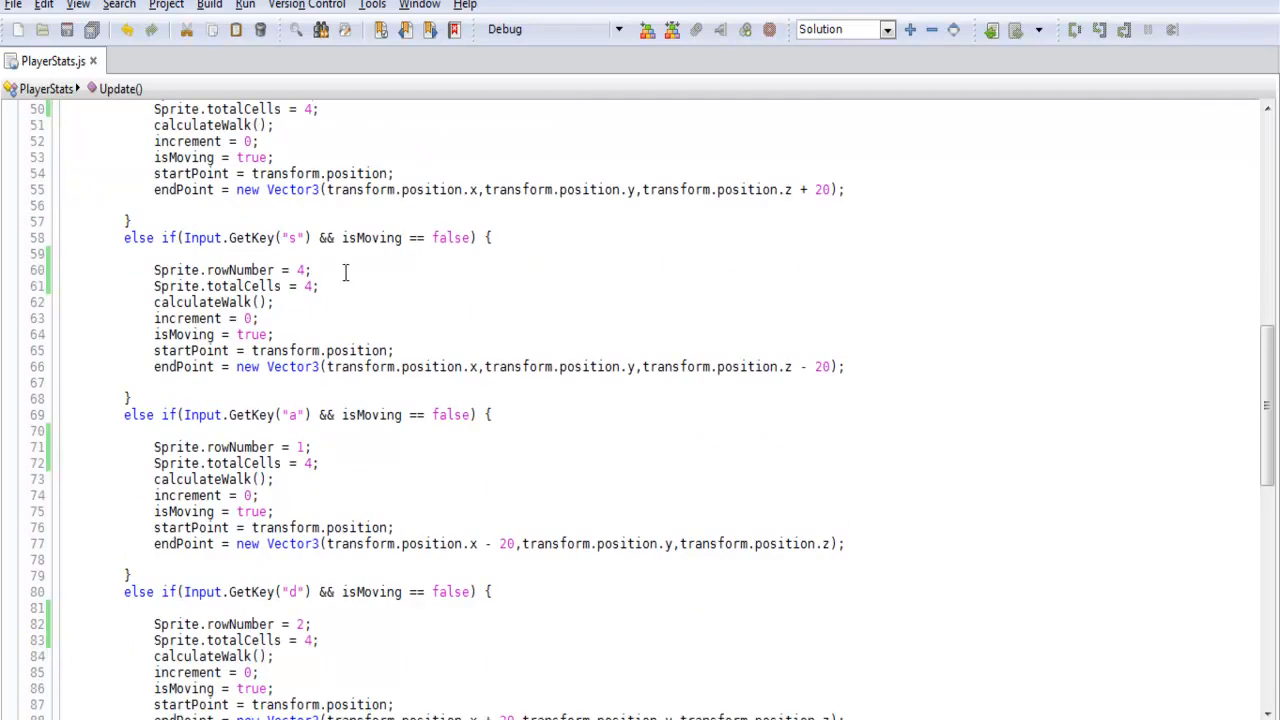
left_click_drag(153, 270, 318, 286)
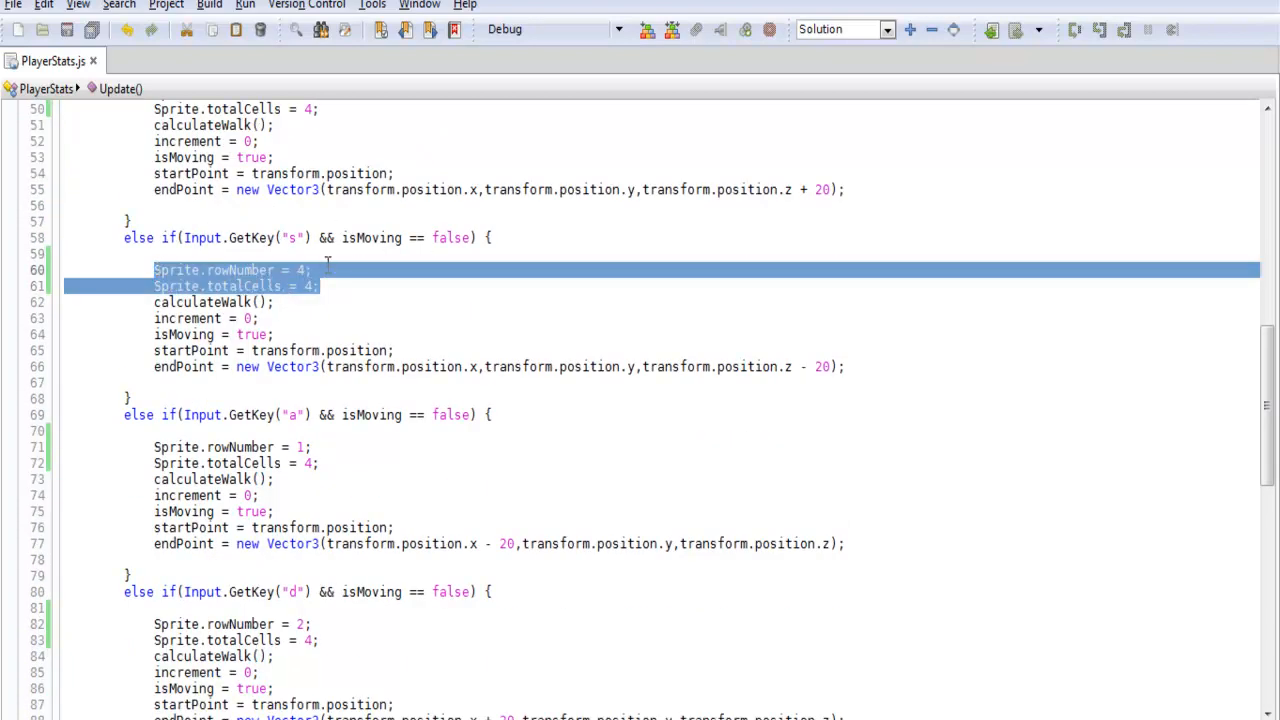
left_click(285, 270)
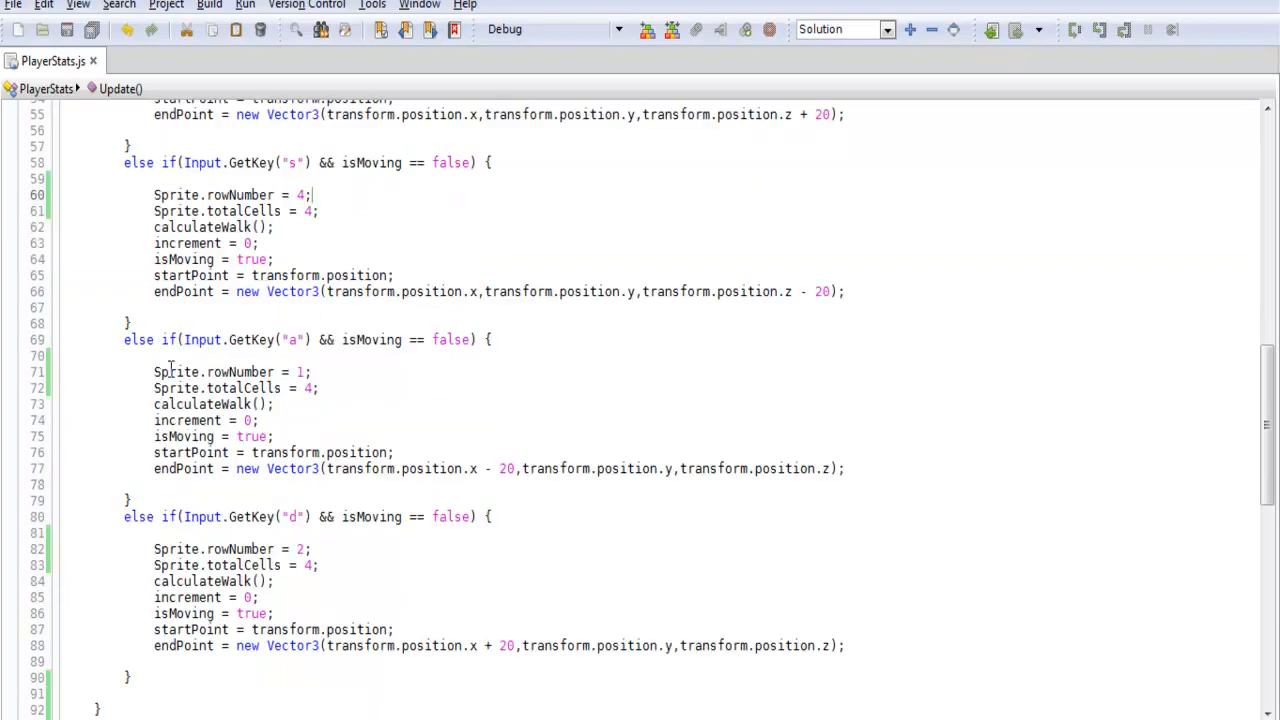
mouse_move(397, 411)
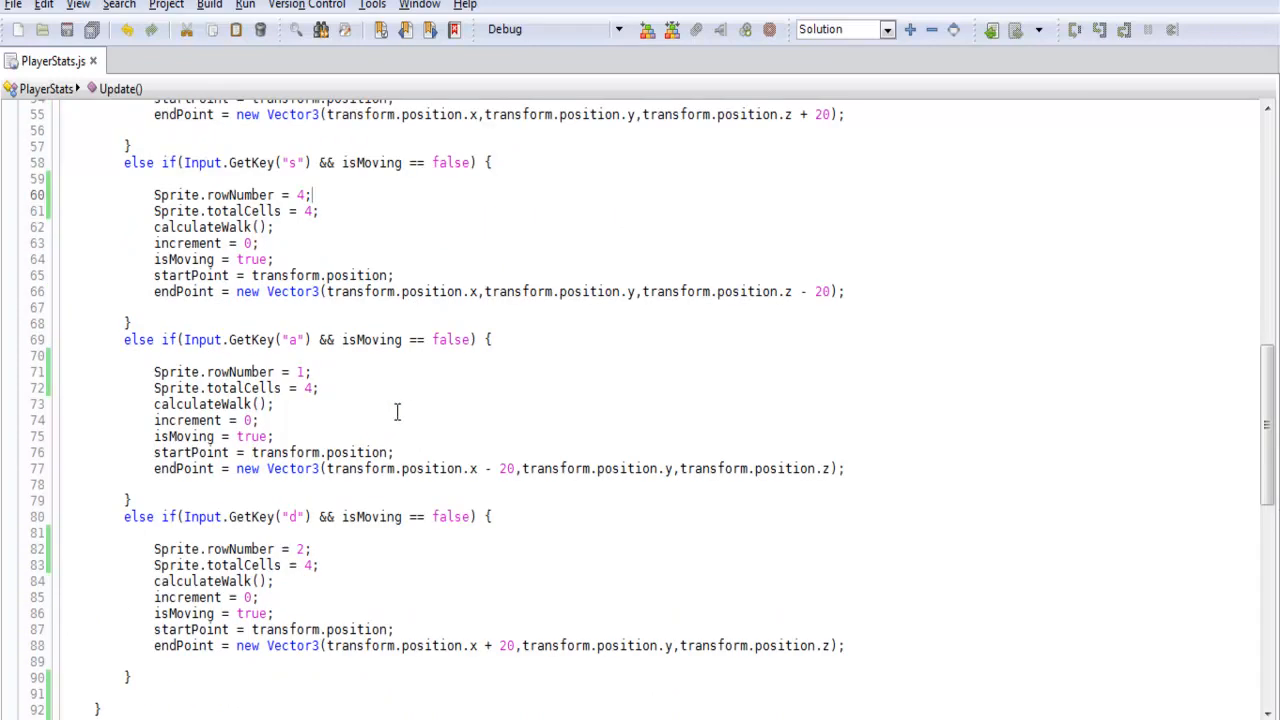
double_click(235, 388)
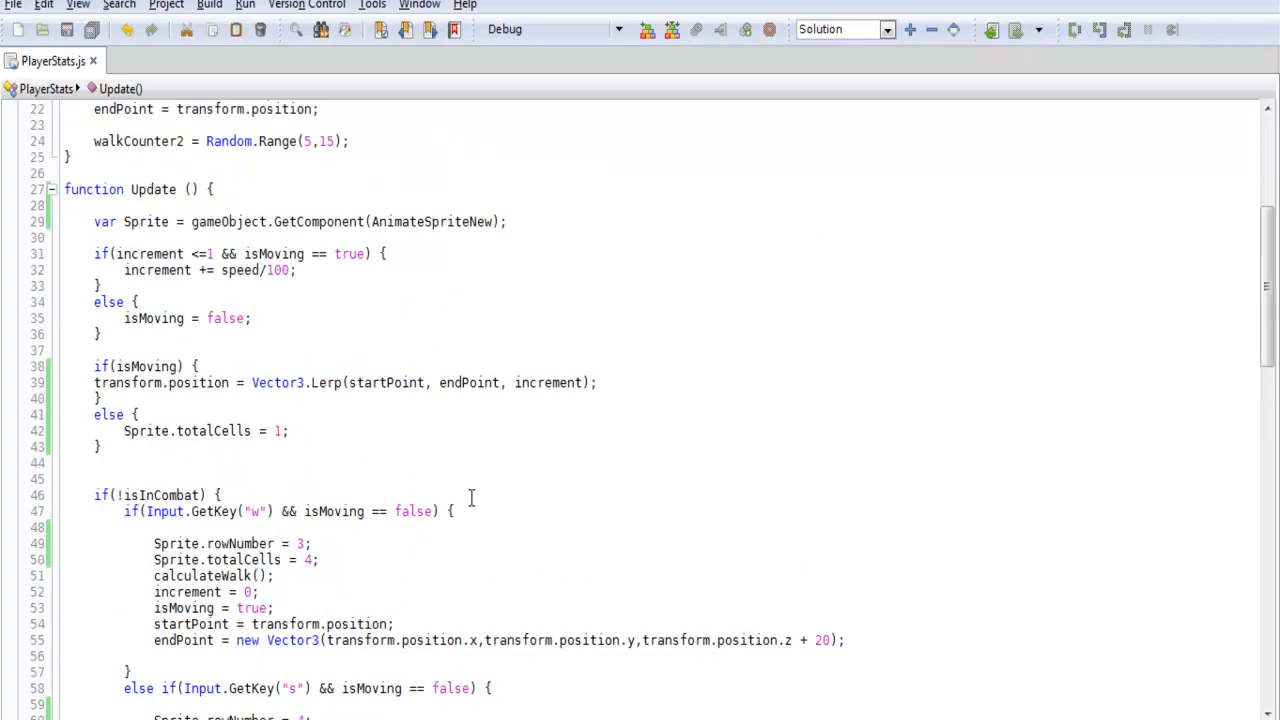
Step: Scroll to the else branch setting totalCells = 1, then return to Unity
scroll("down", 3)
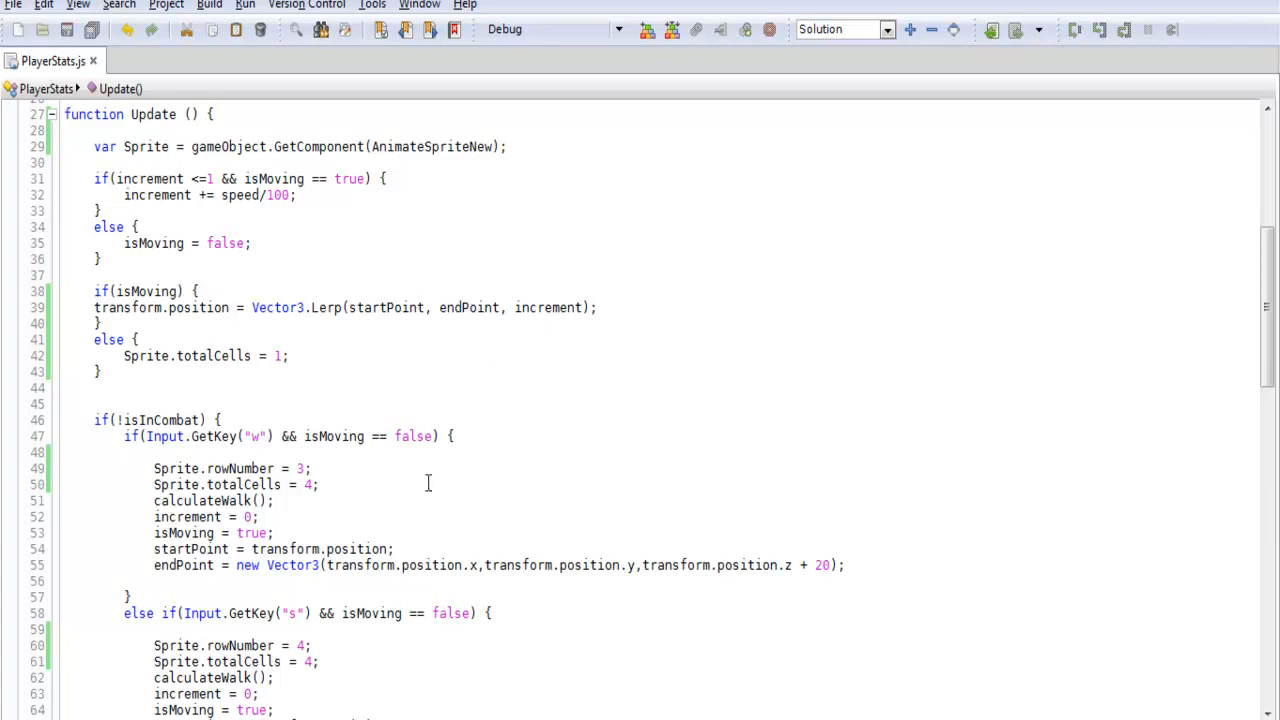
mouse_move(405, 468)
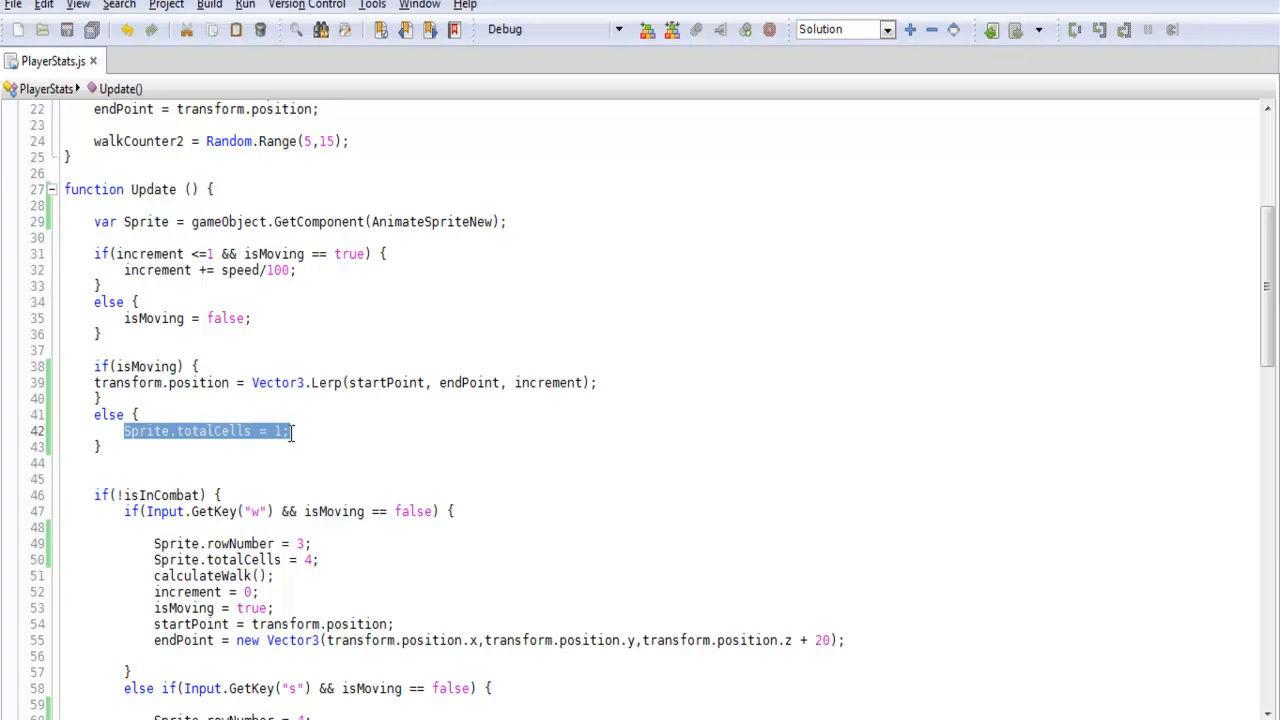
scroll("down", 3)
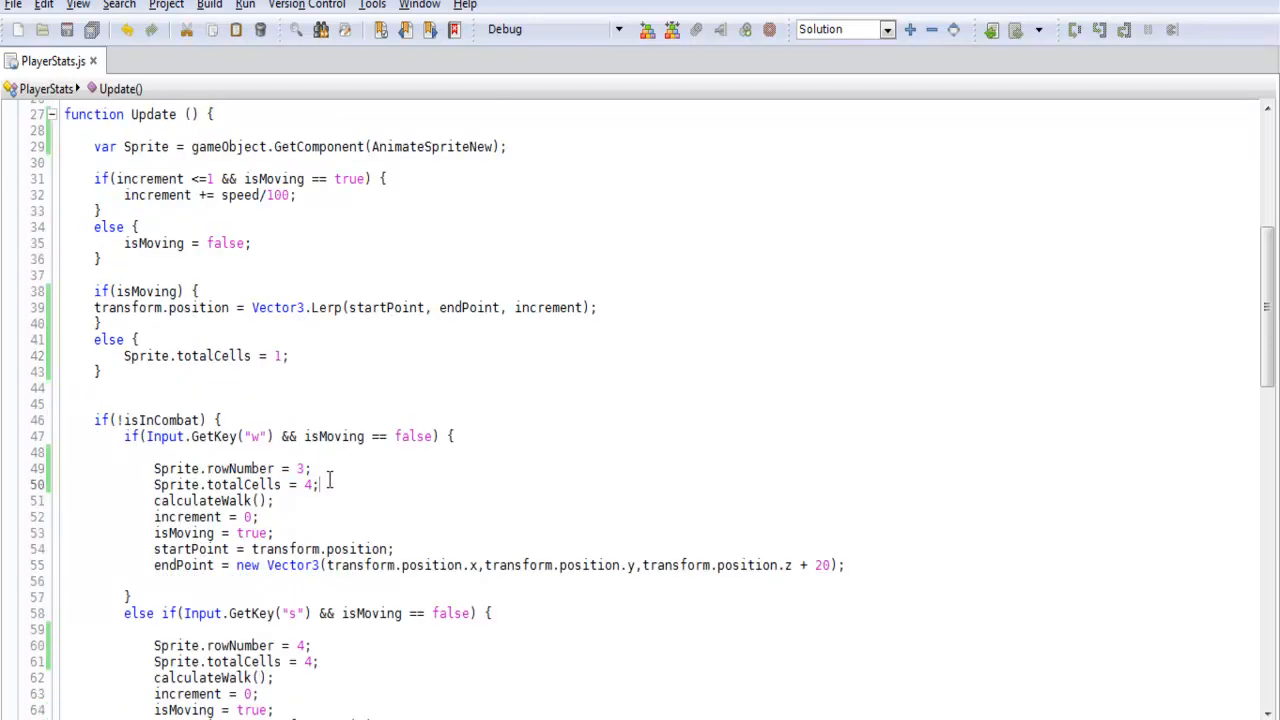
double_click(235, 485)
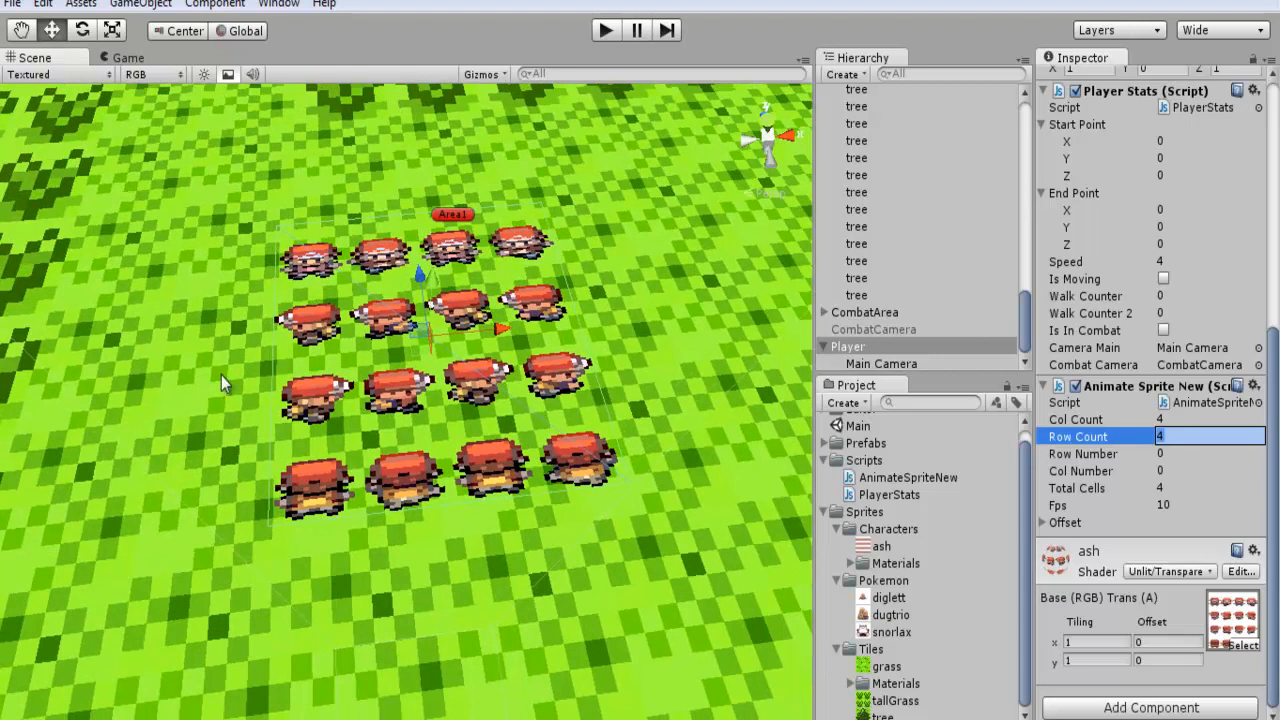
mouse_move(305, 395)
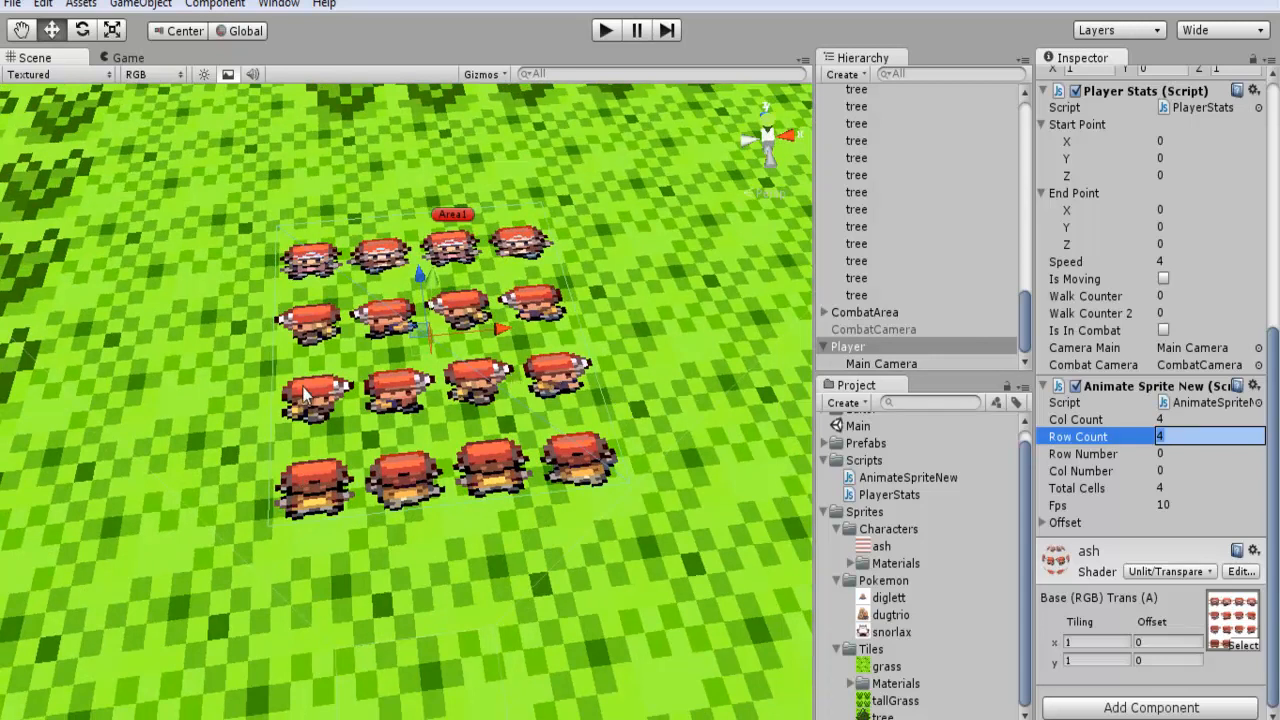
mouse_move(425, 405)
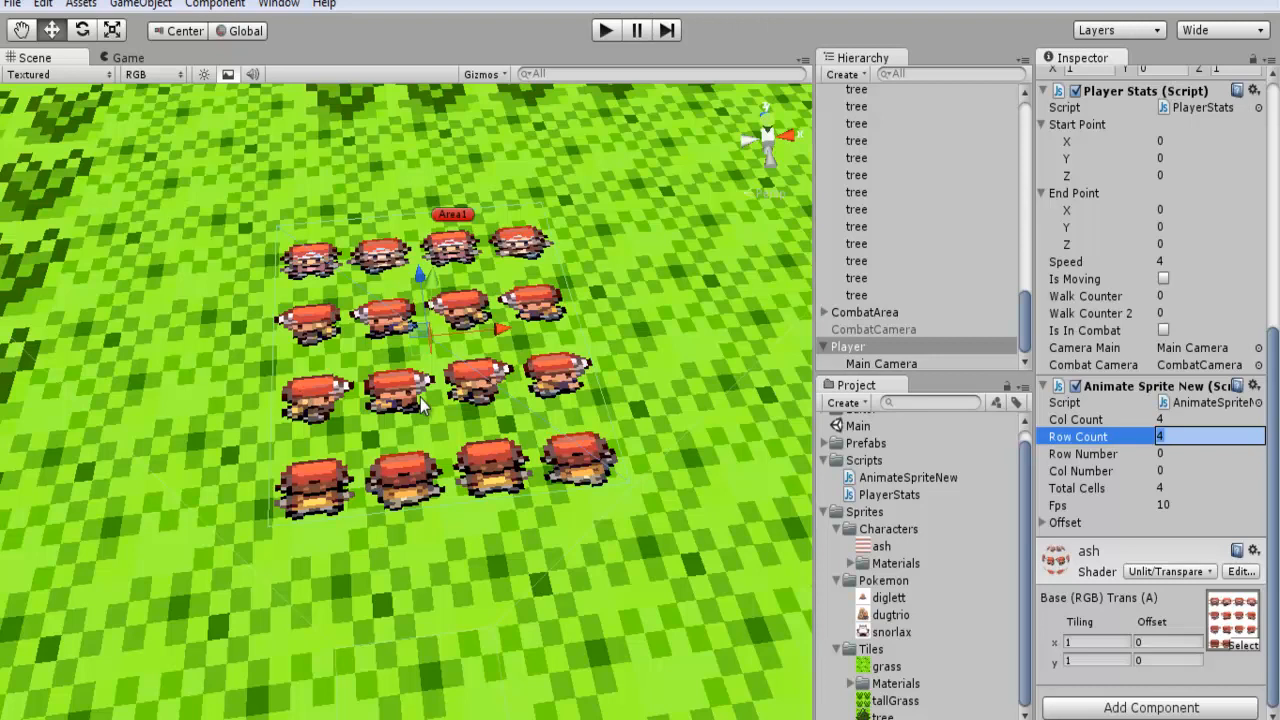
mouse_move(423, 405)
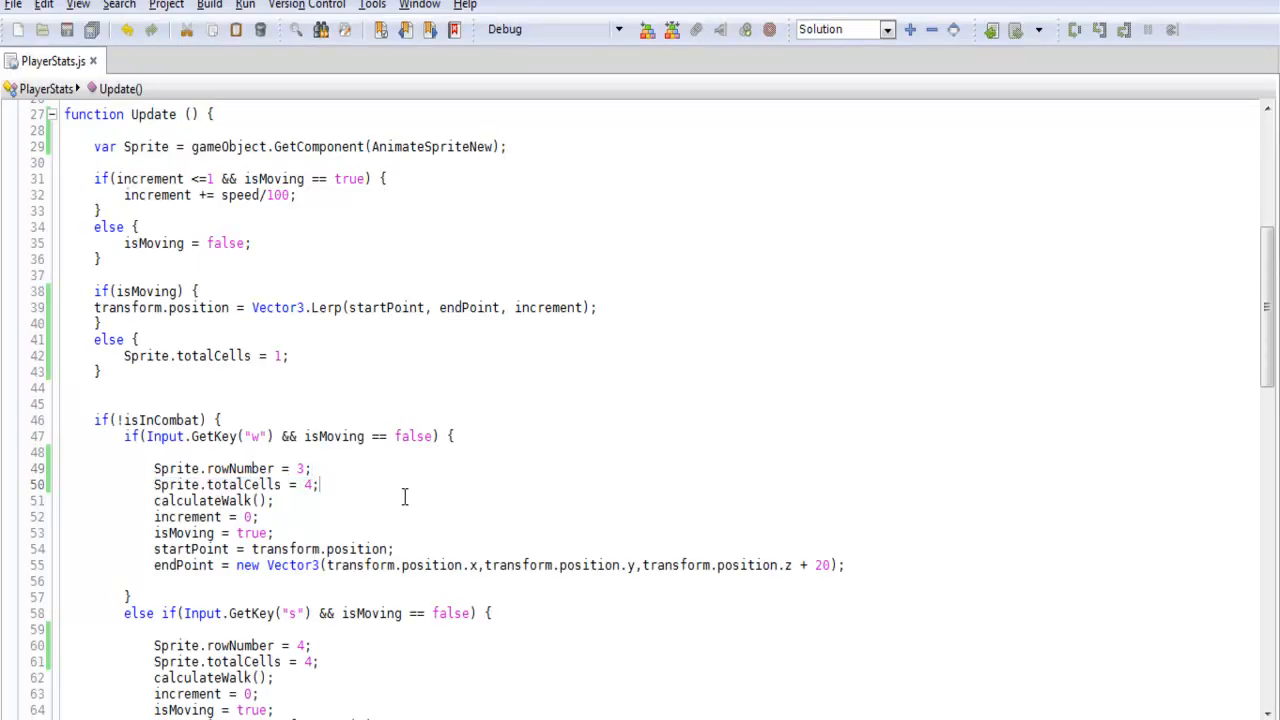
Step: Scroll through PlayerStats.js, leaving the script unchanged
scroll("down", 3)
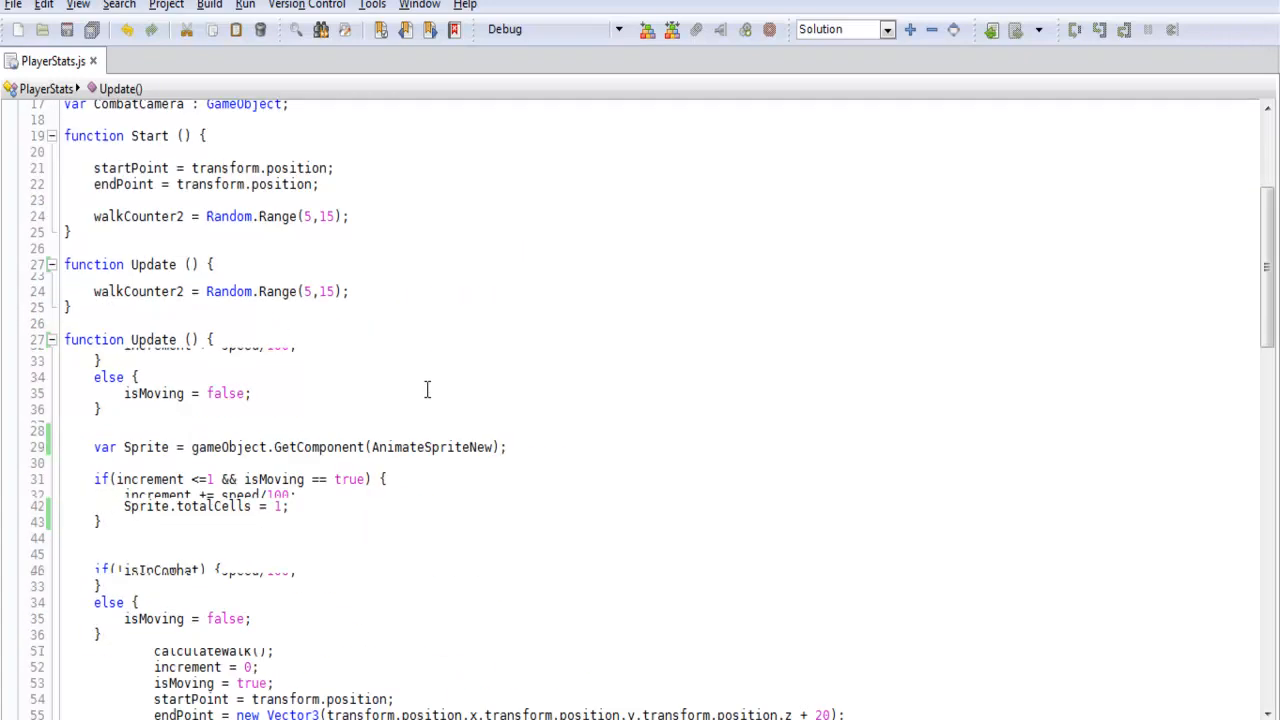
scroll("down", 3)
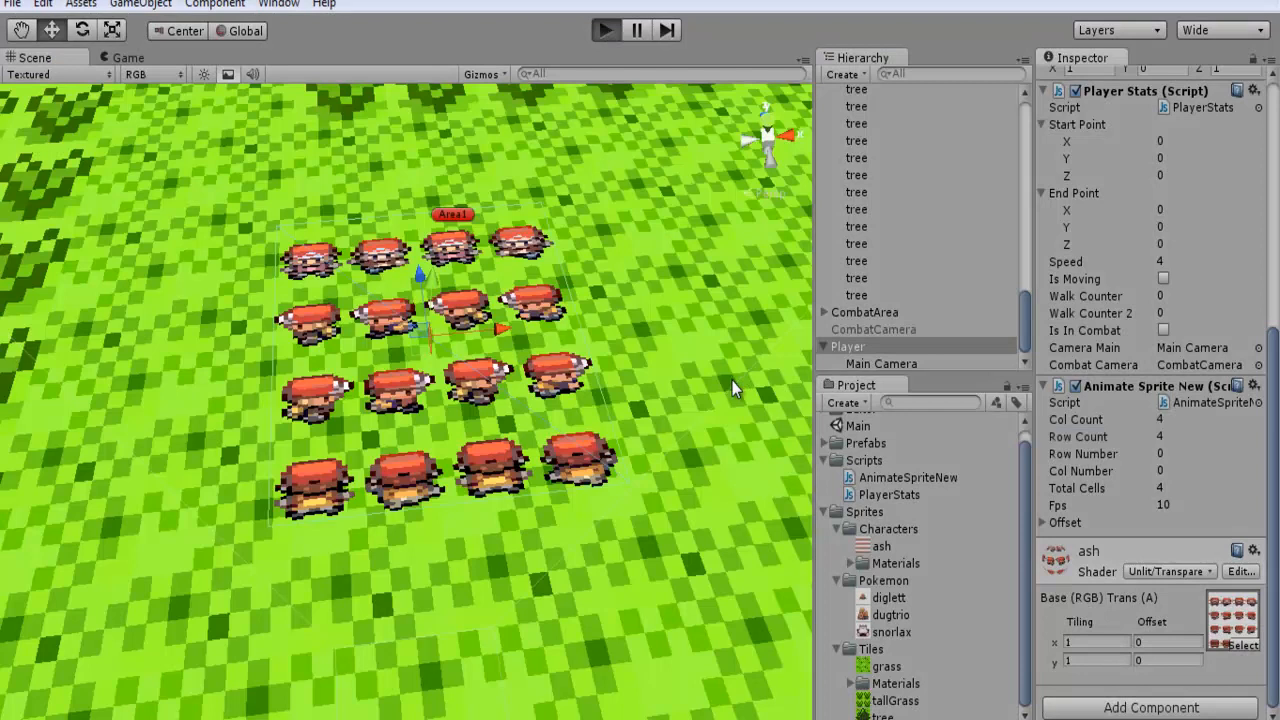
Step: Enter play mode to test the player's directional walk and idle animation
left_click(604, 29)
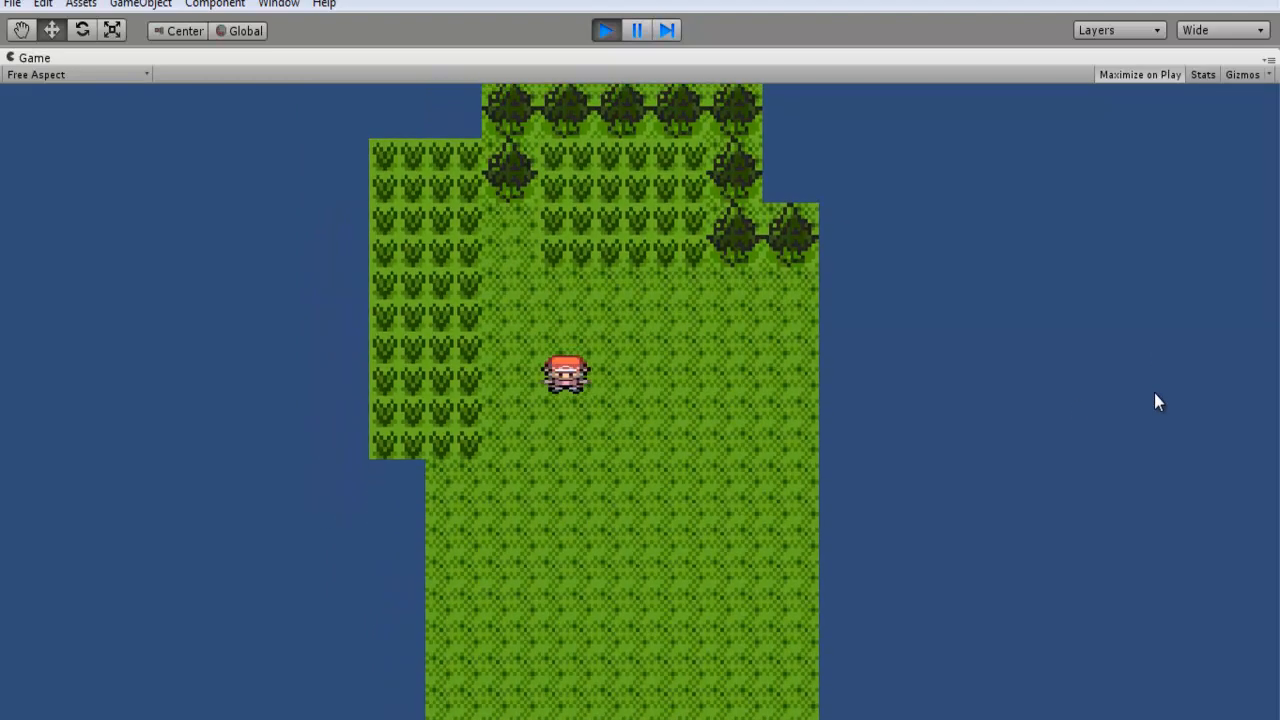
mouse_move(828, 368)
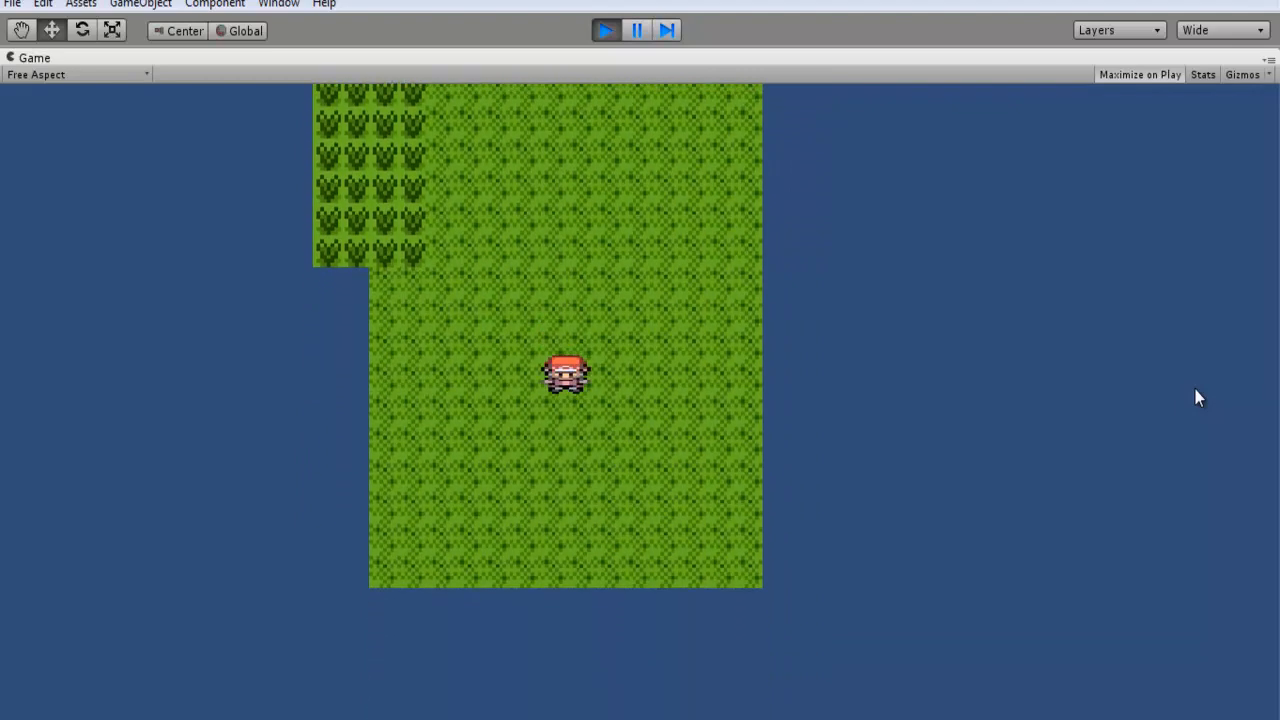
mouse_move(1022, 371)
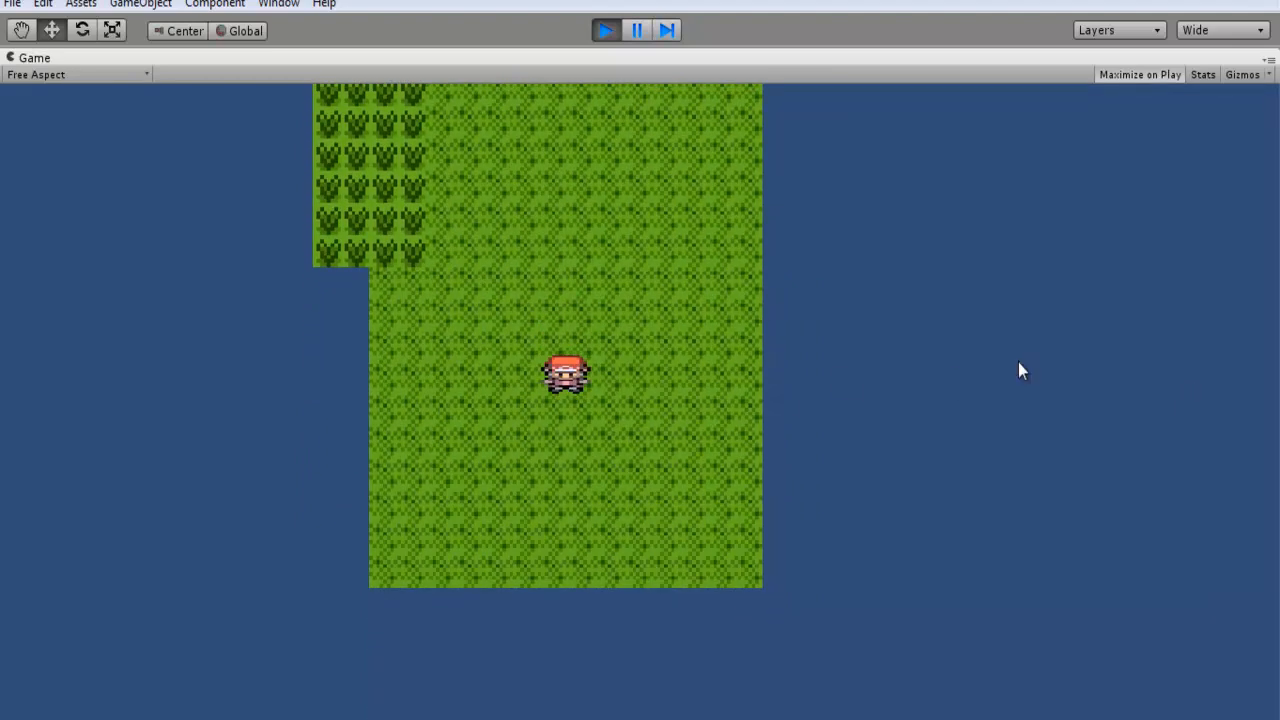